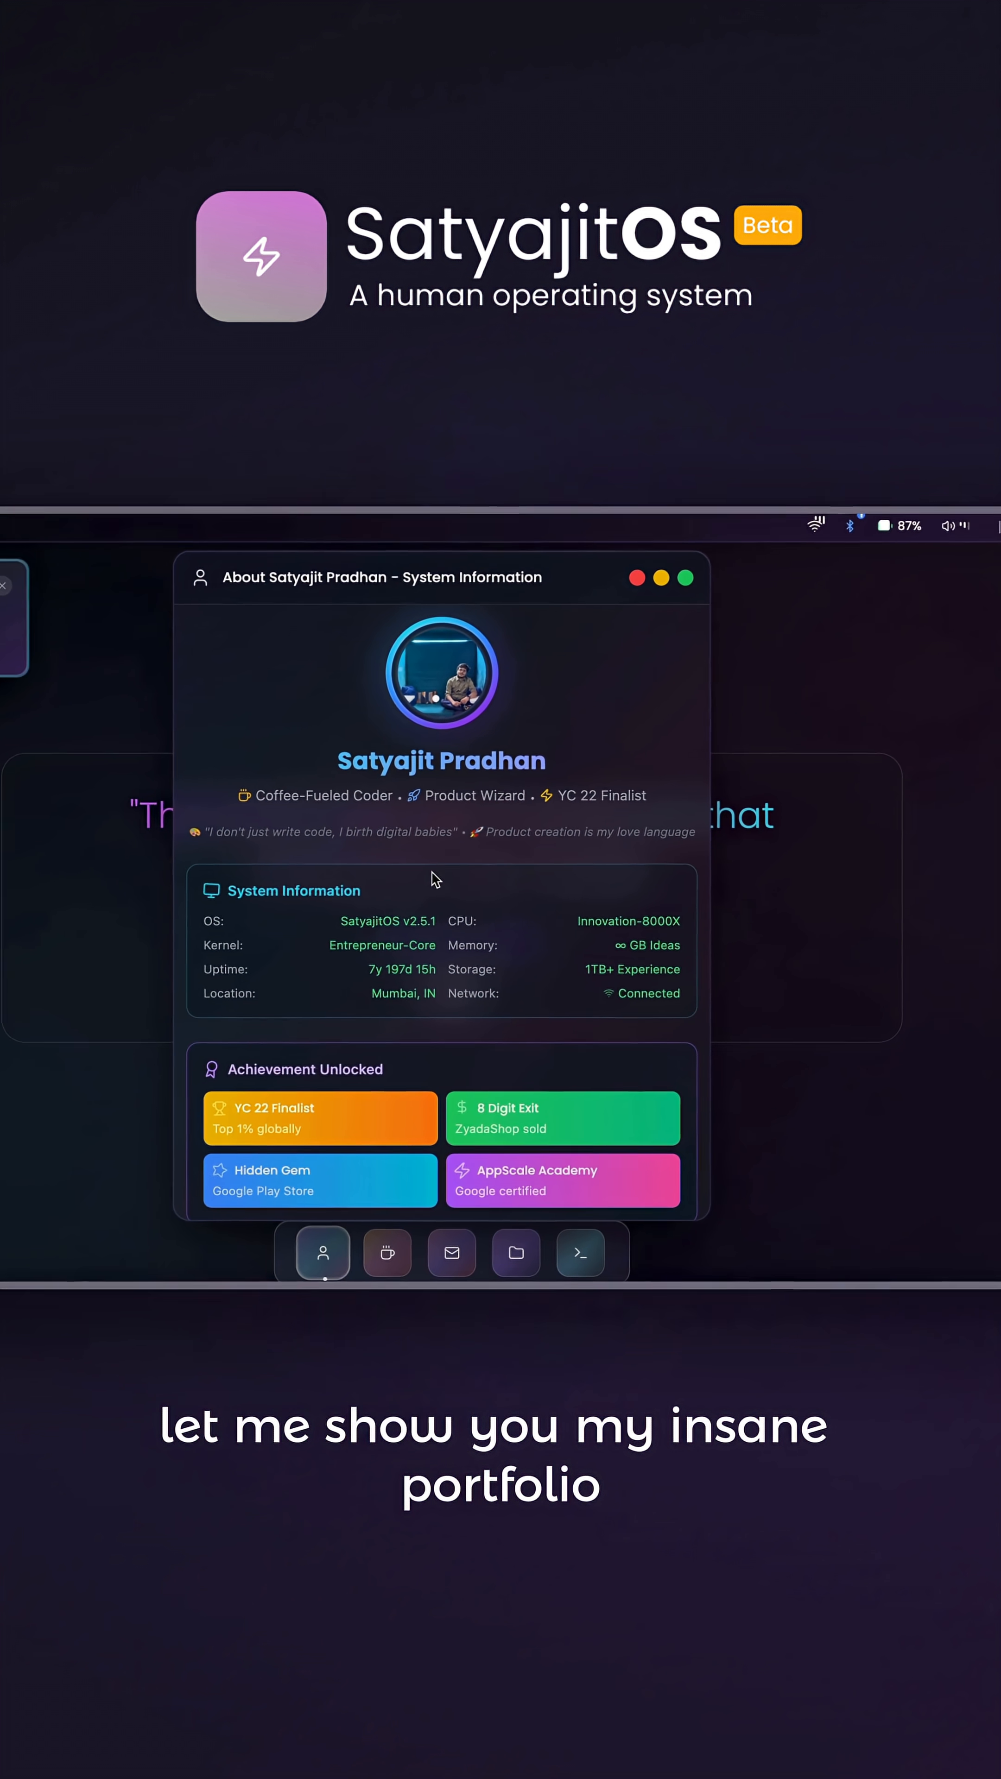
Step: Scroll through the About Satyajit Pradhan system information window
scroll(down, 3)
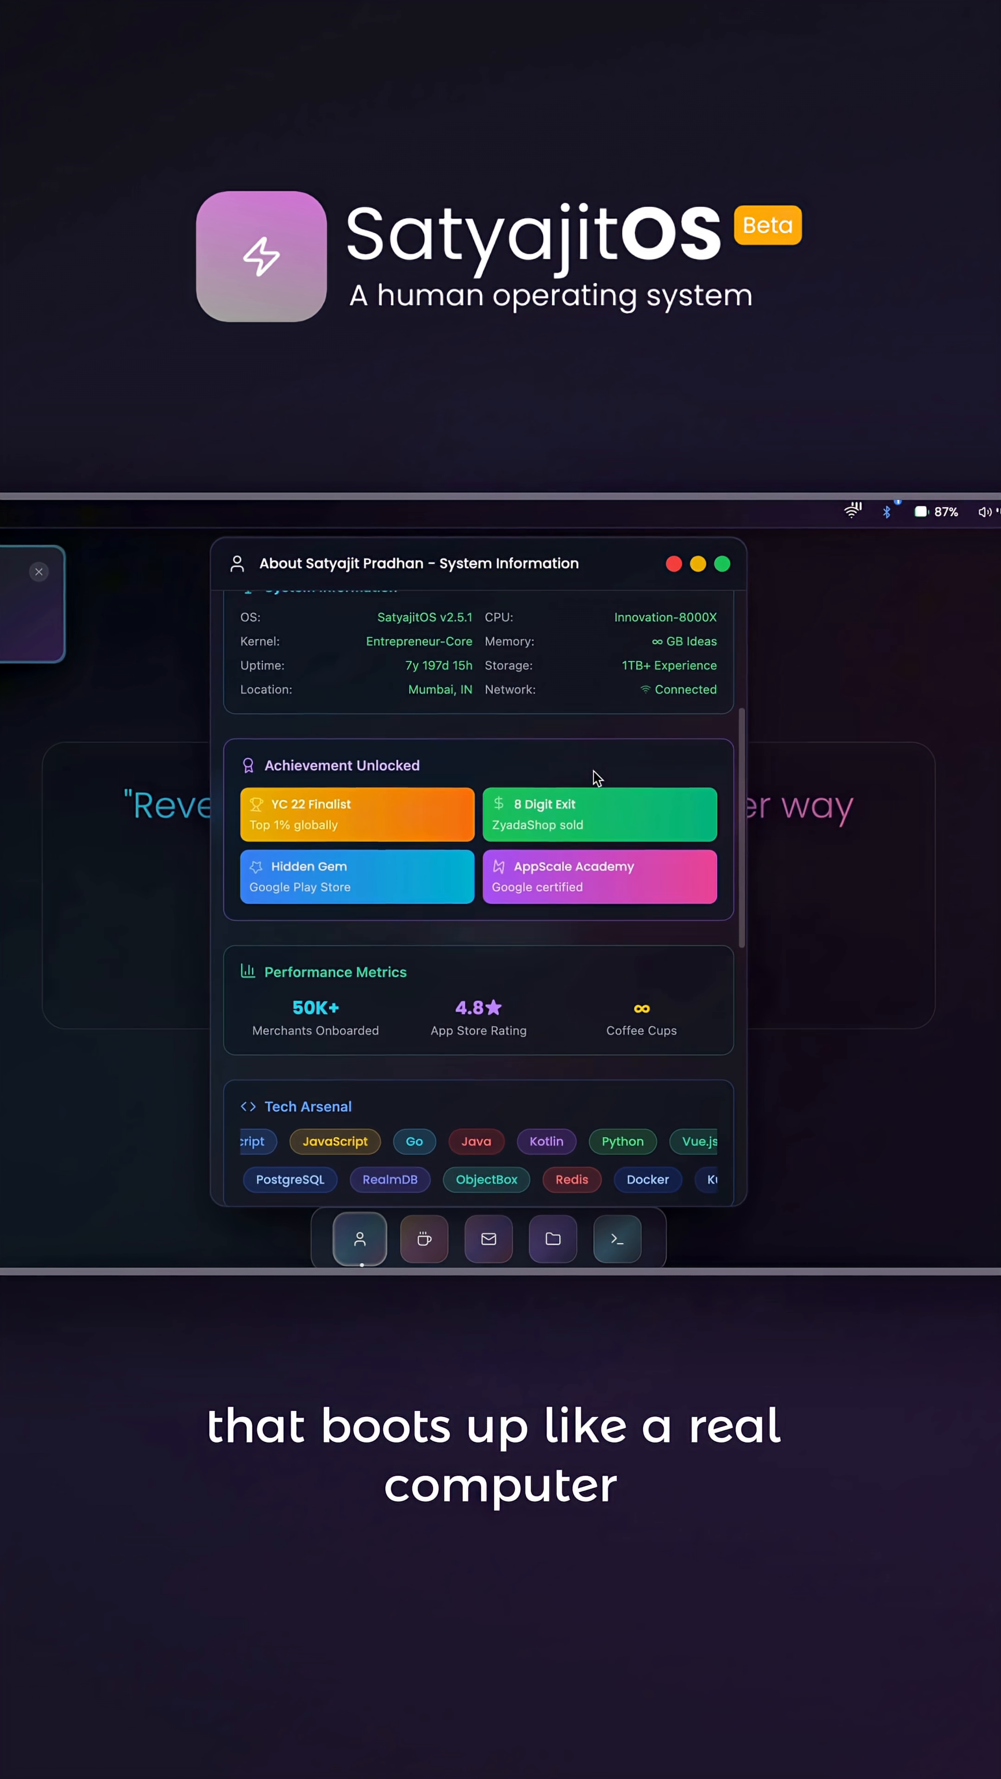
scroll(down, 3)
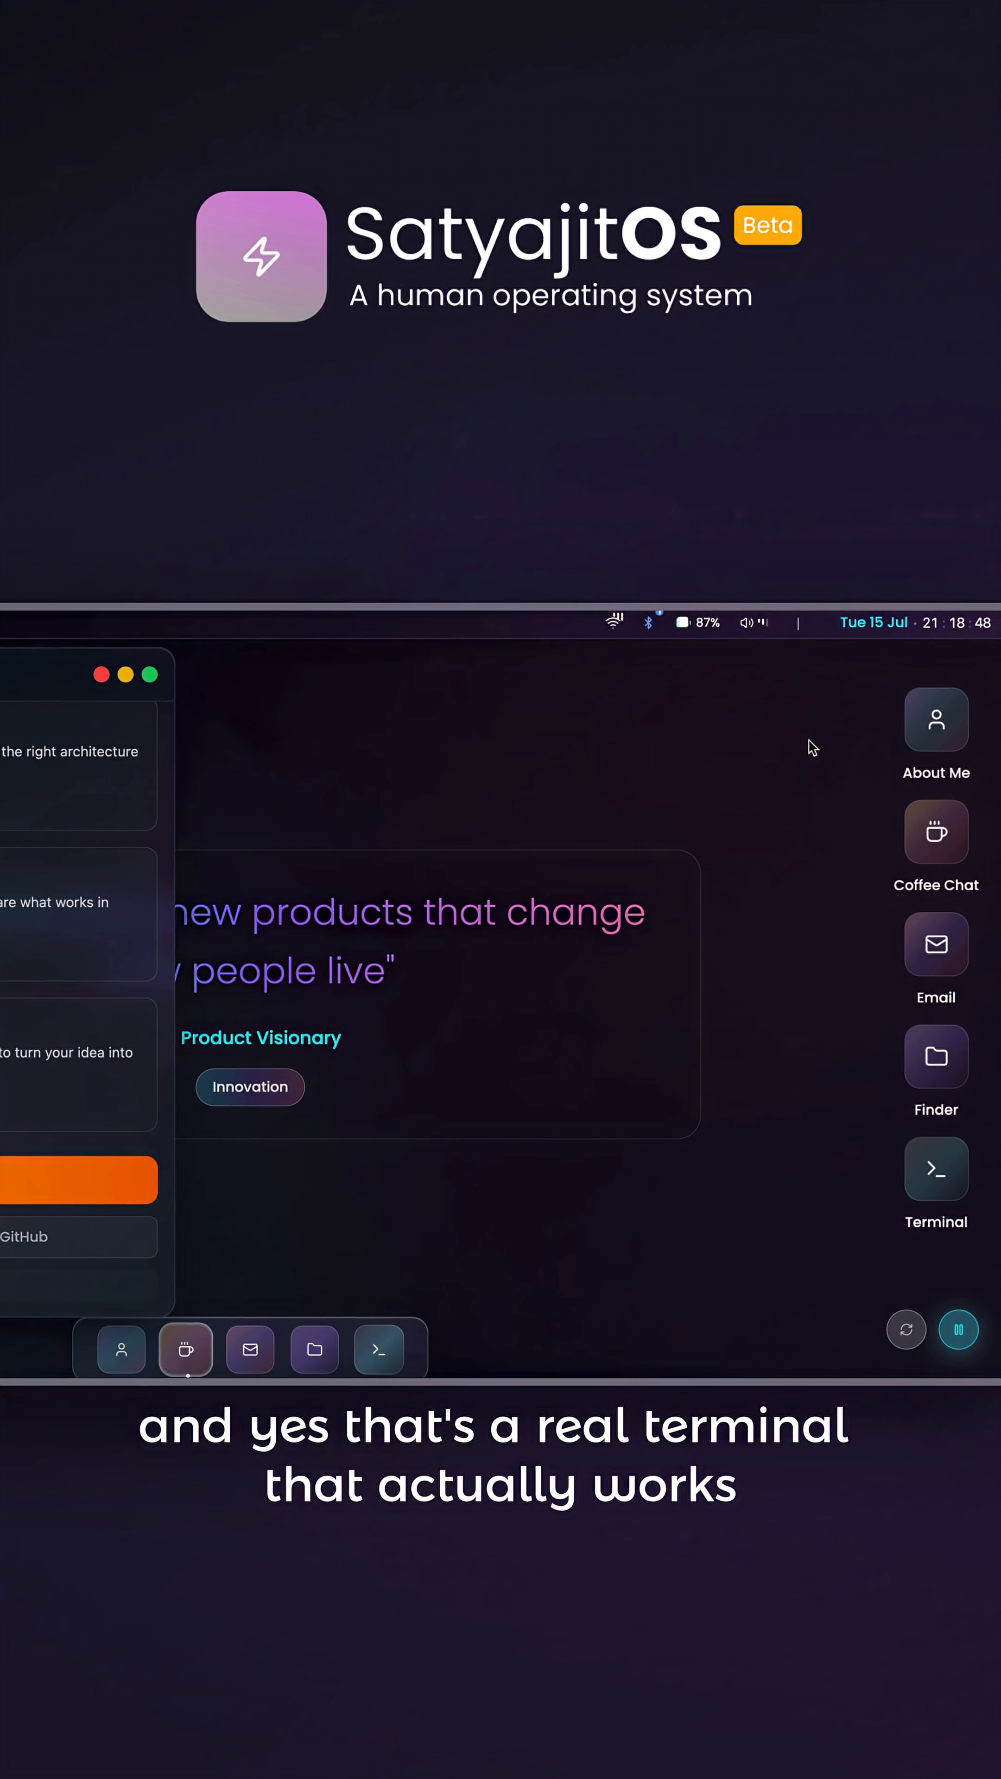
Step: Launch the Email app from the dock and browse the Inbox message list
click(445, 1245)
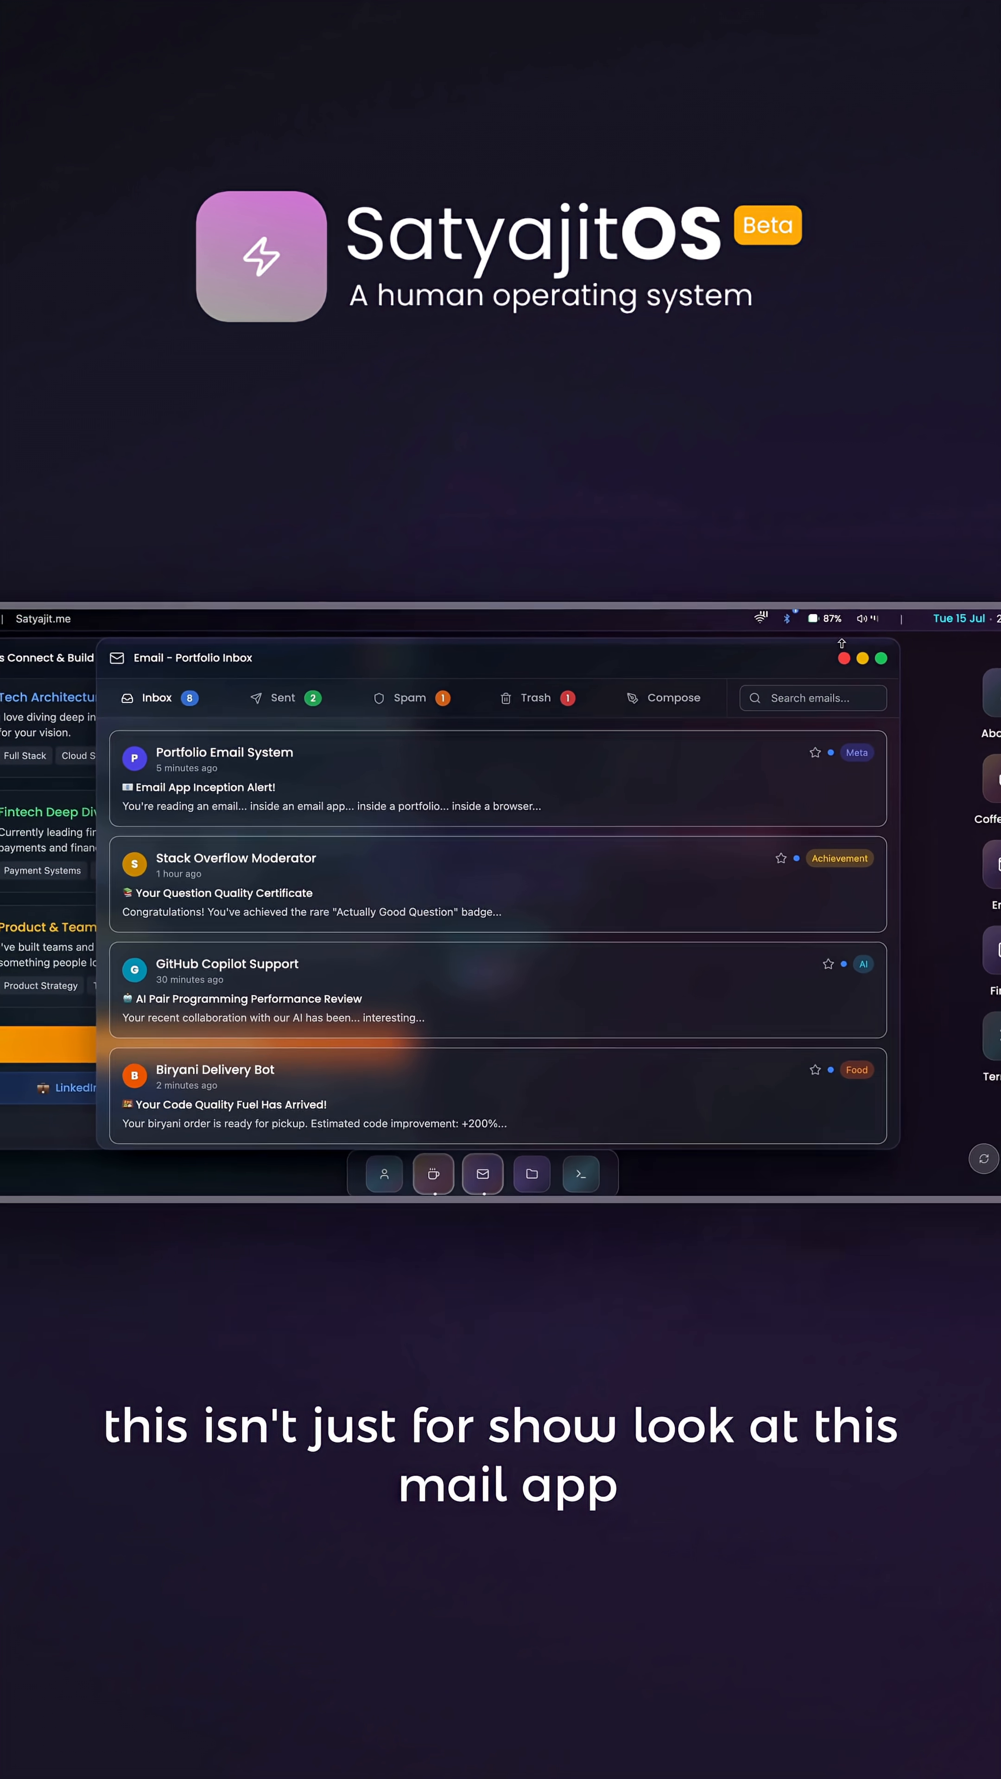
scroll(down, 3)
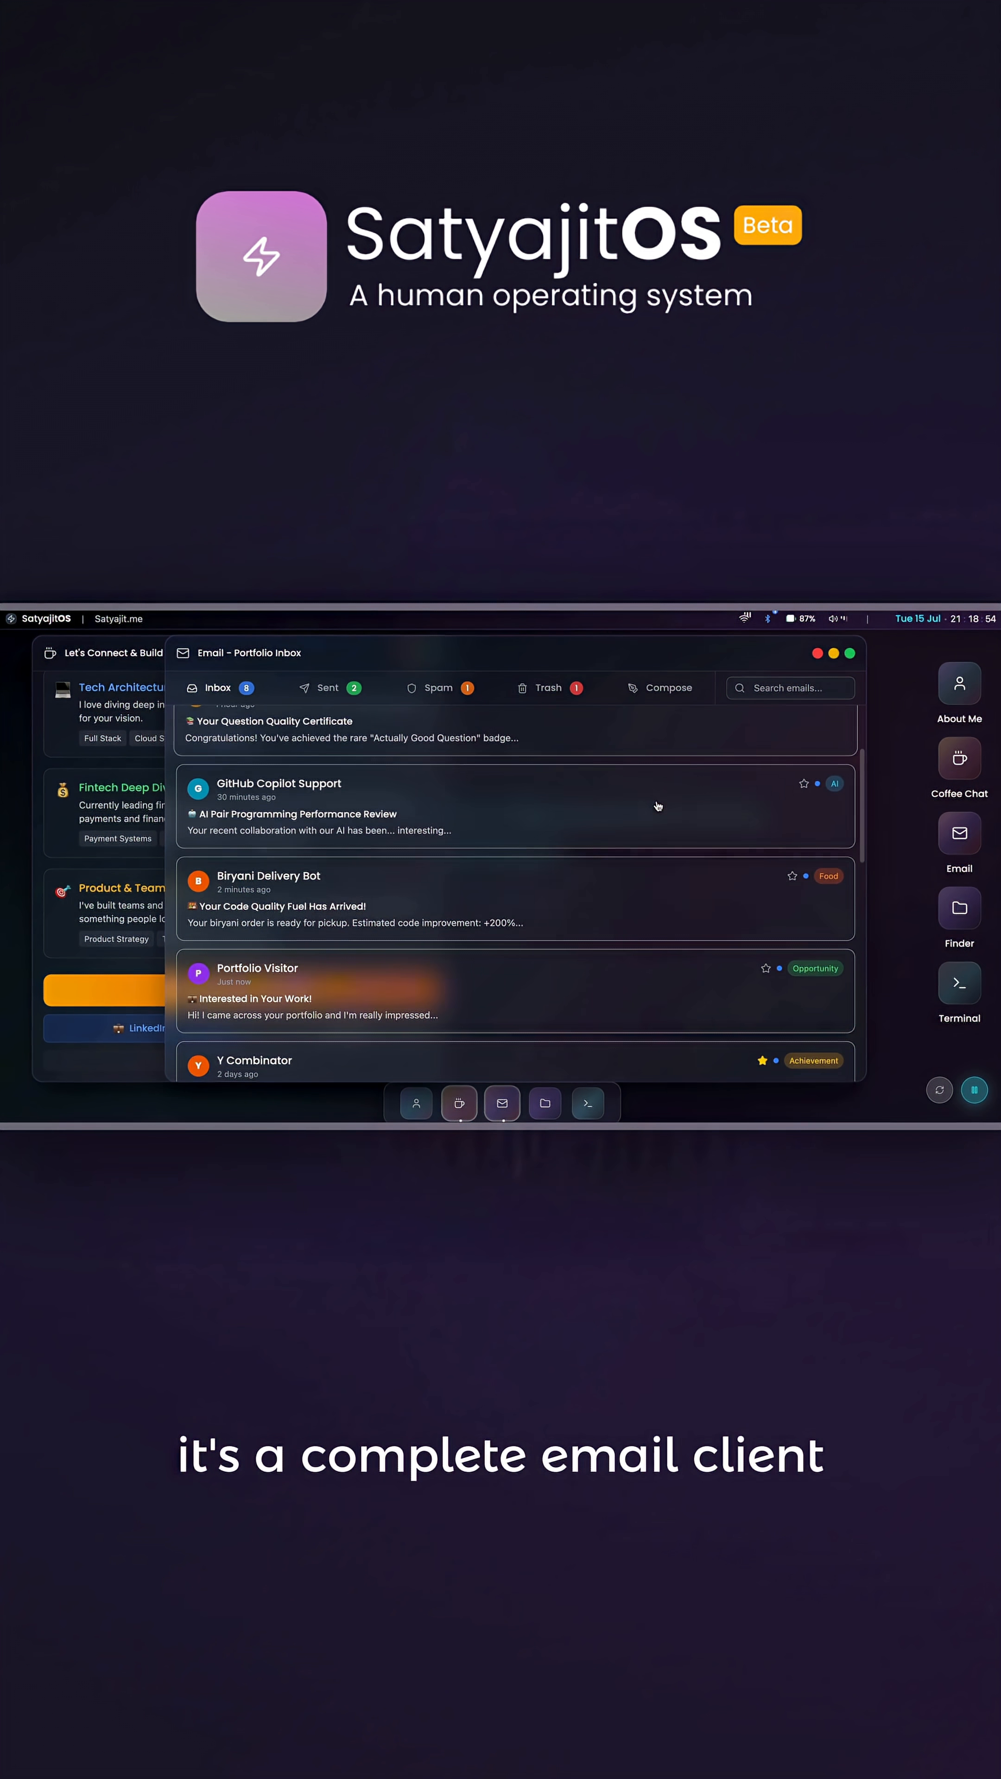
click(326, 688)
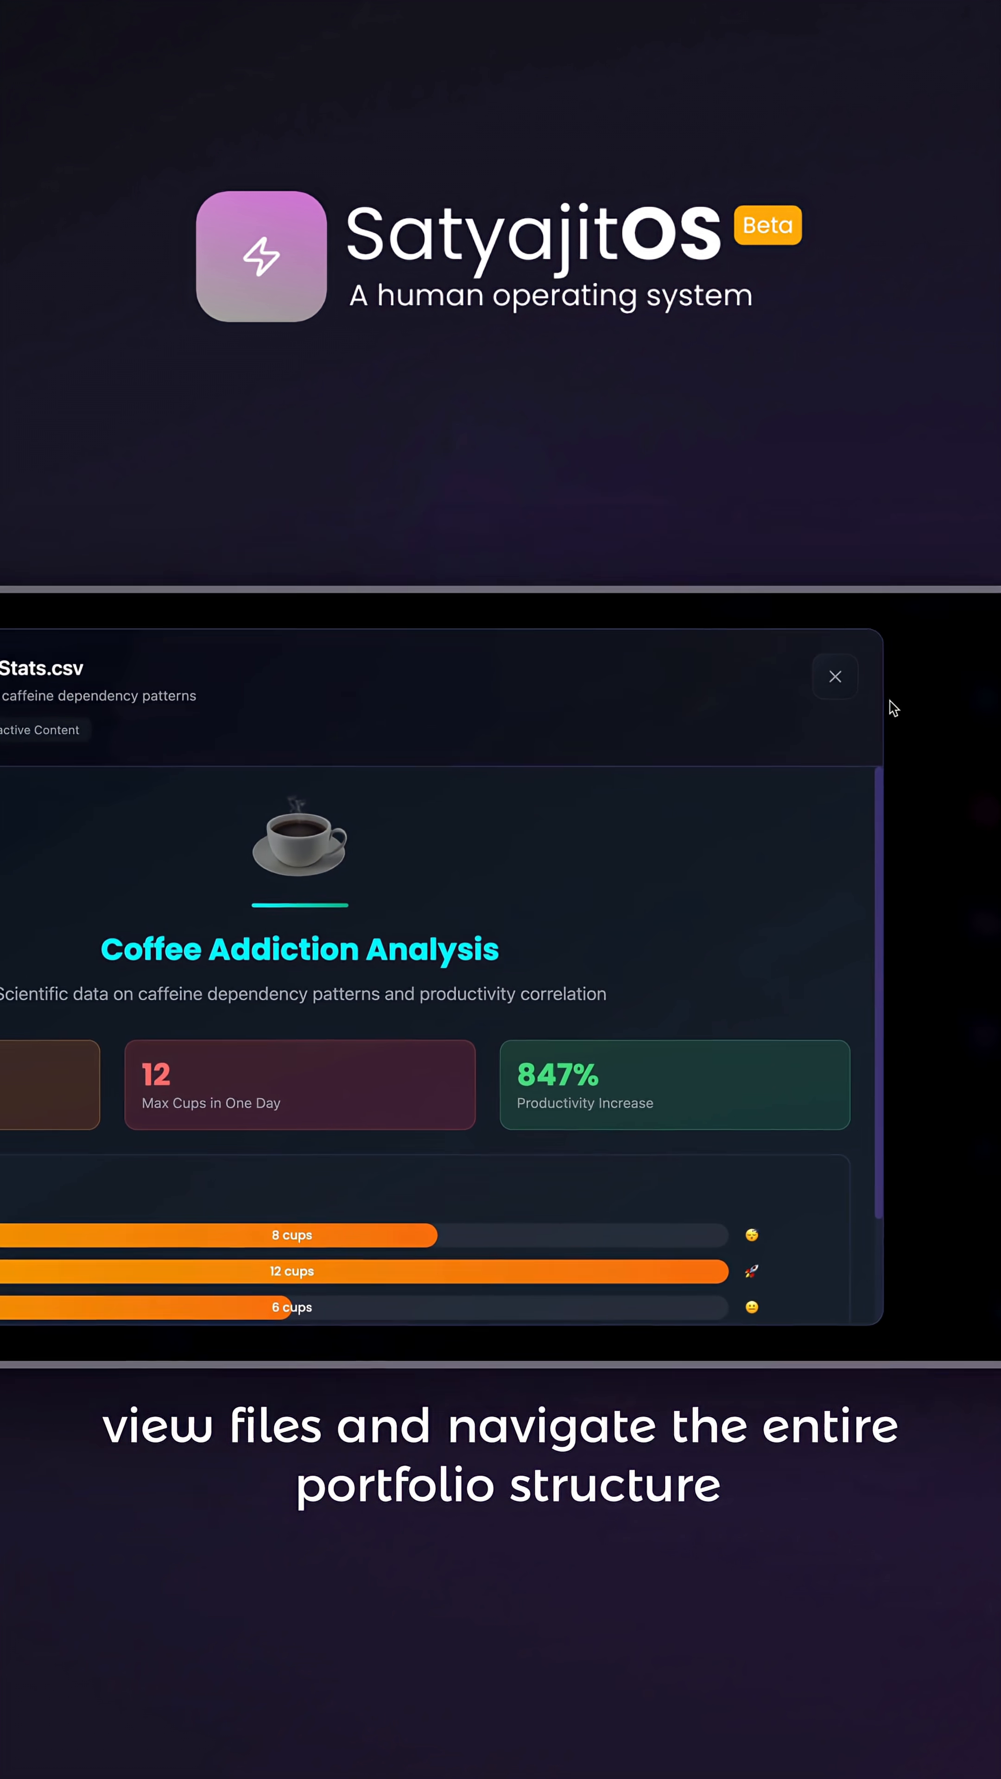
Step: Close the Coffee_Addiction_Stats.csv preview window
click(834, 677)
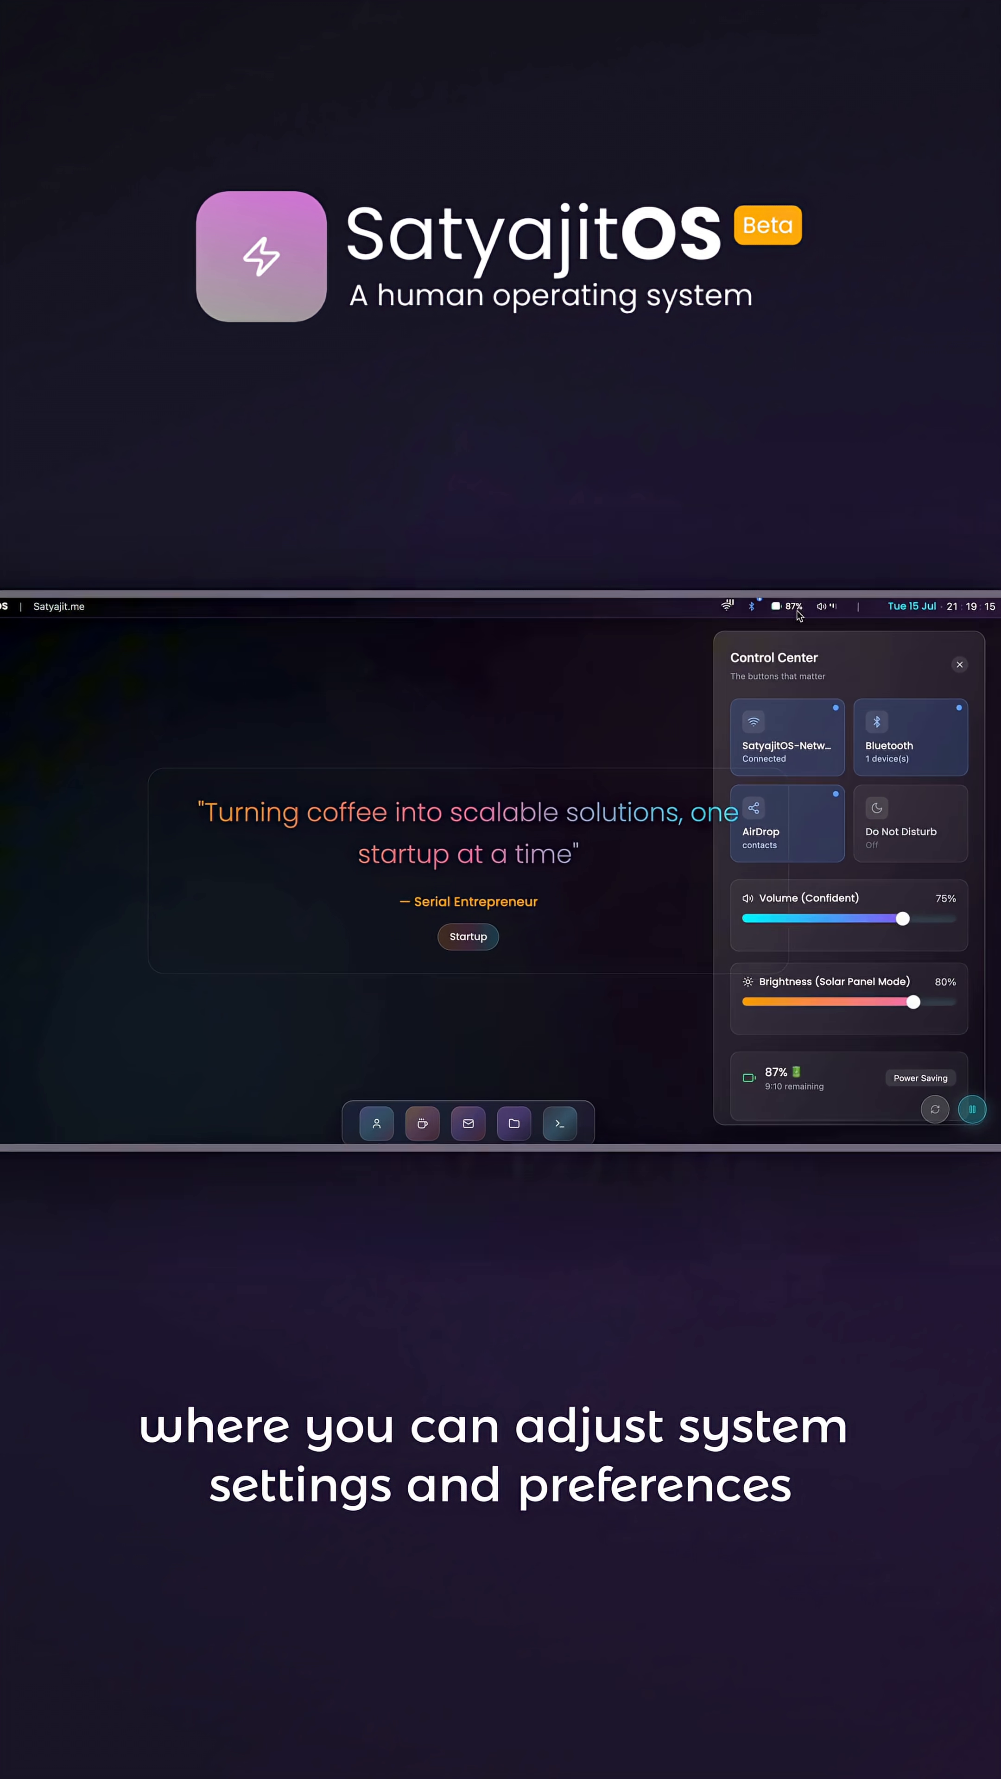
Step: Scroll Control Center down and select a Focus mode option
scroll(down, 3)
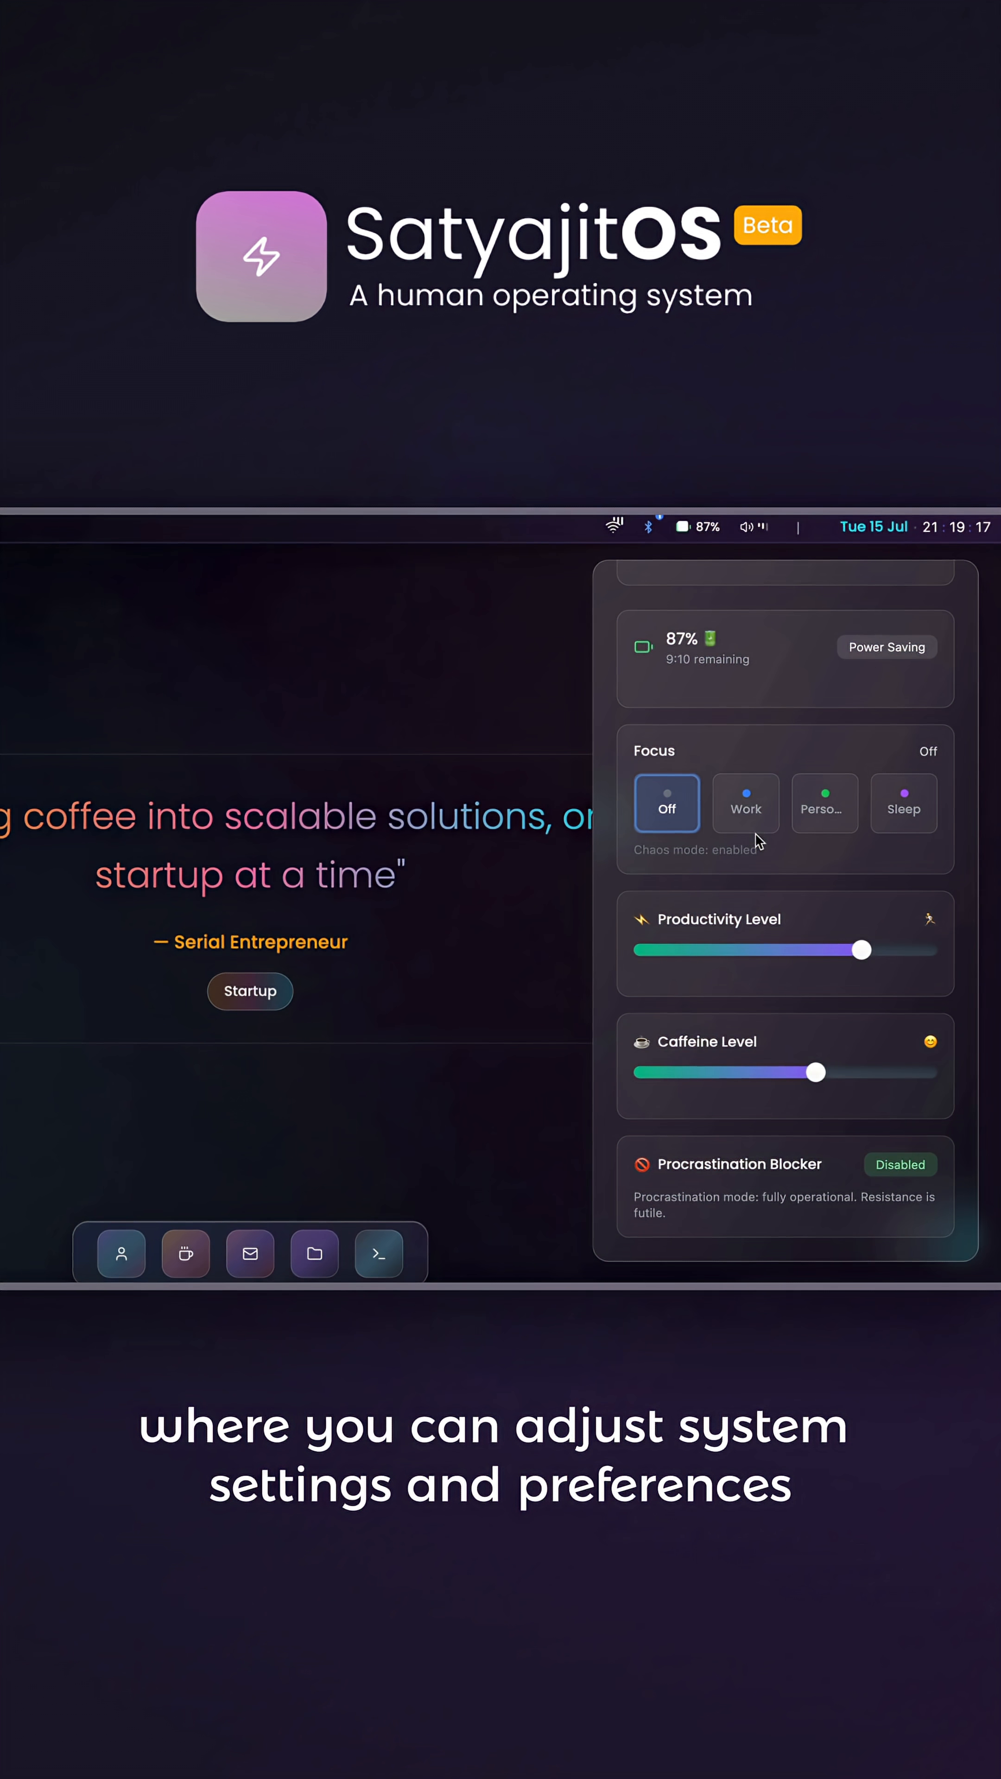
click(902, 803)
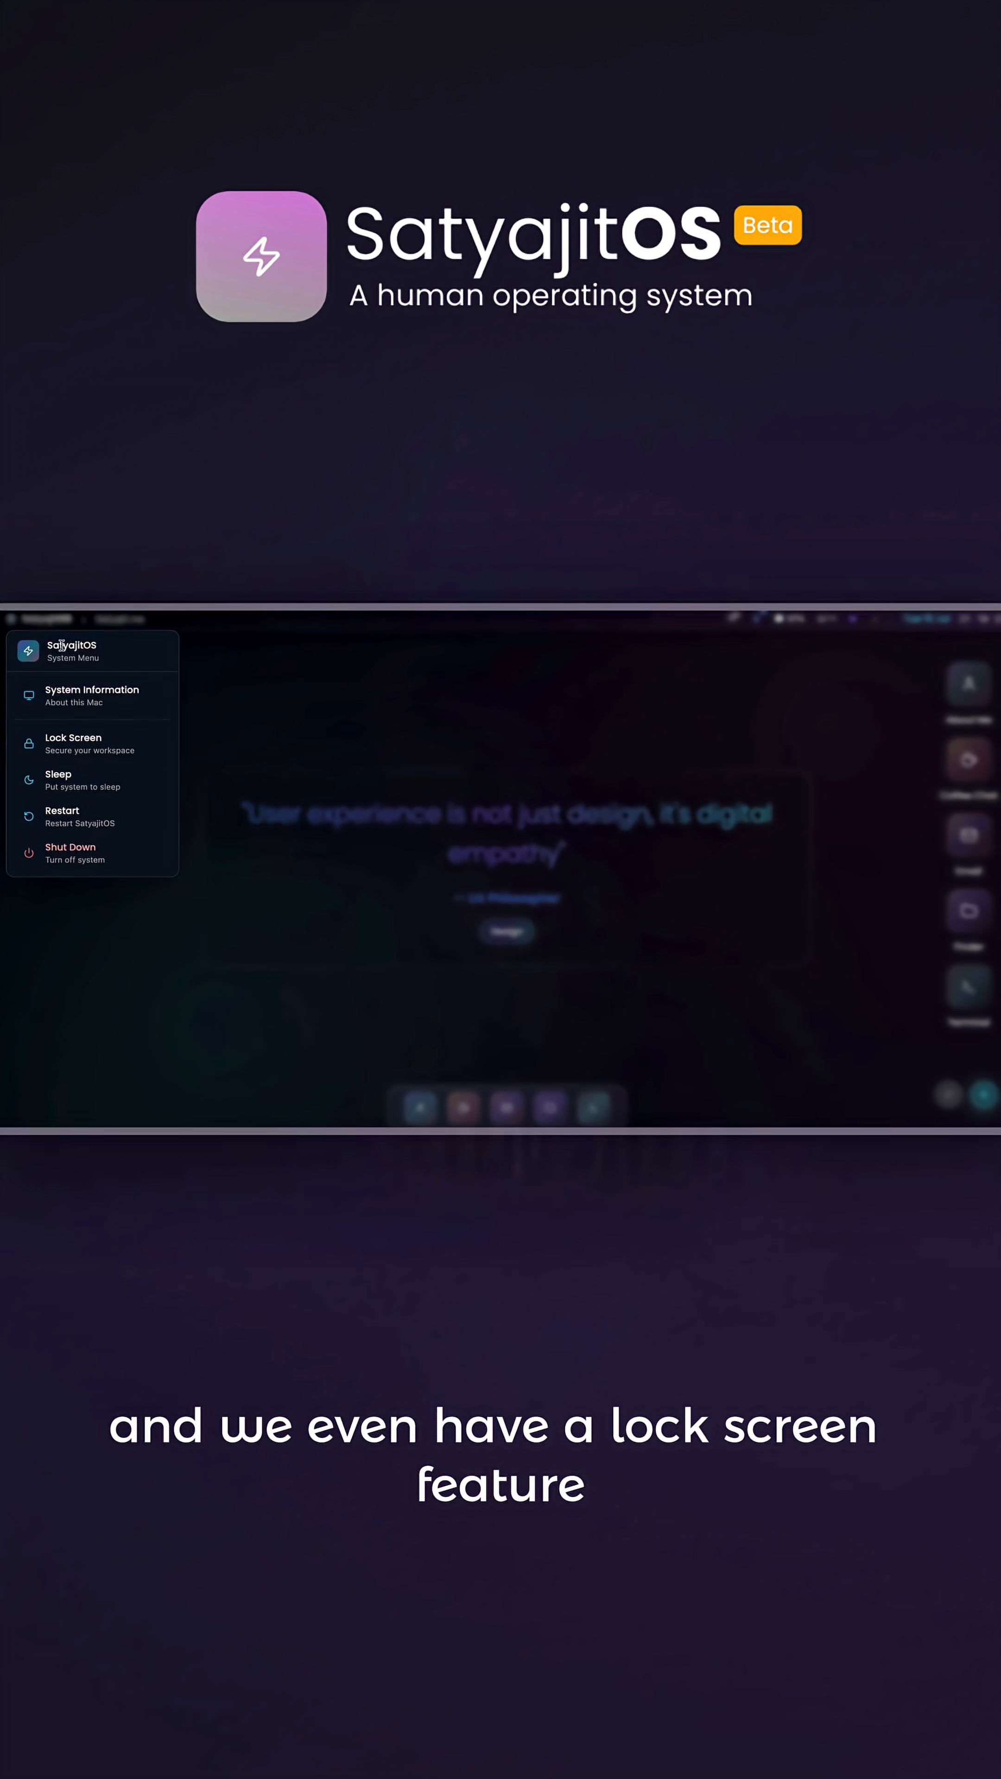
mouse_move(91, 742)
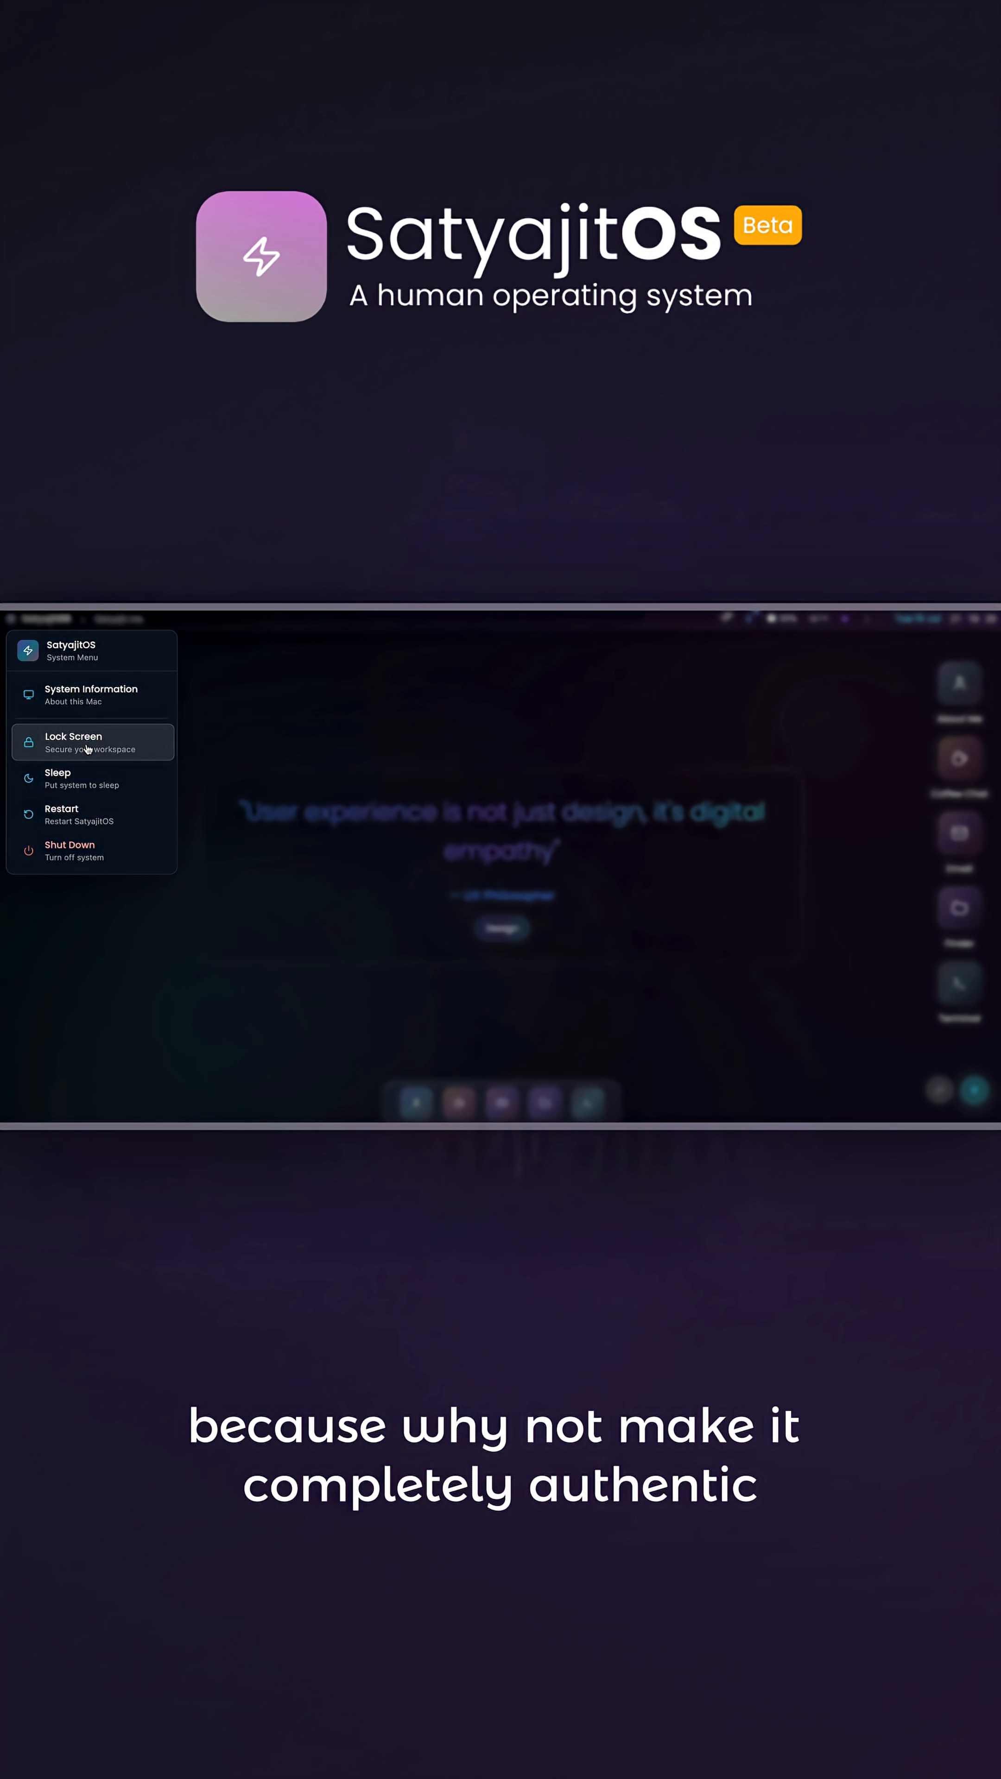
Step: Lock the screen, unlock with the password, then reopen the system menu
click(73, 742)
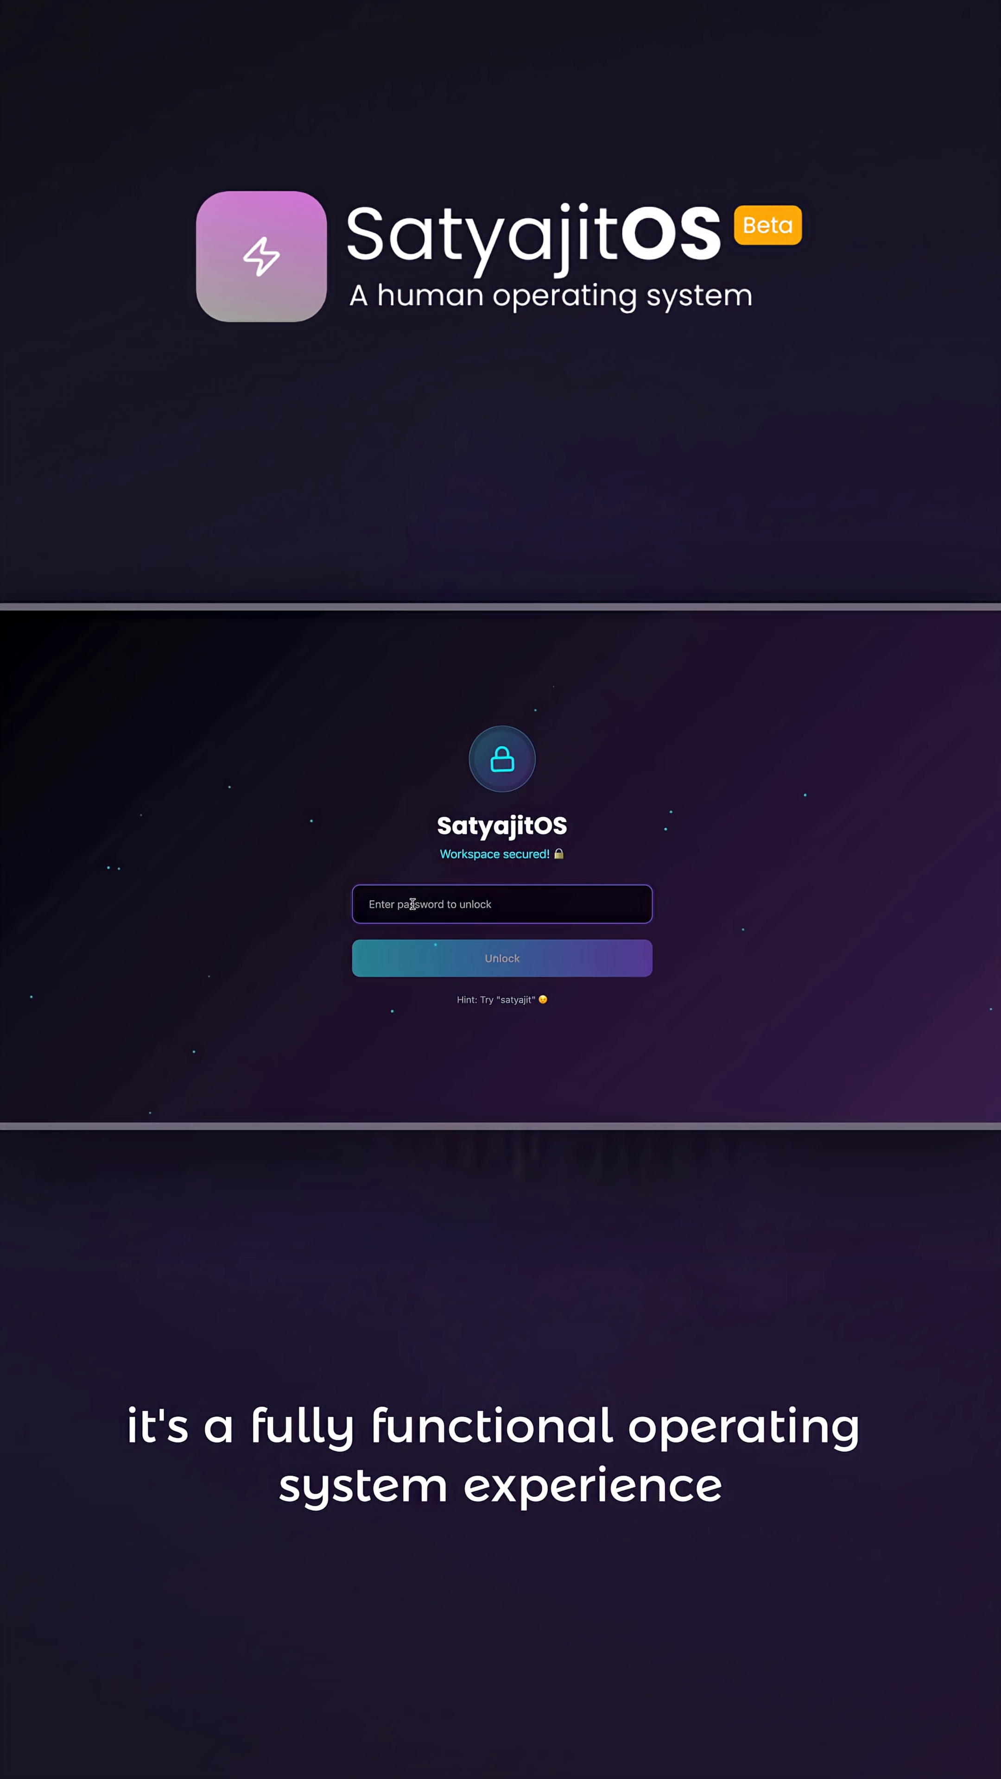
click(500, 957)
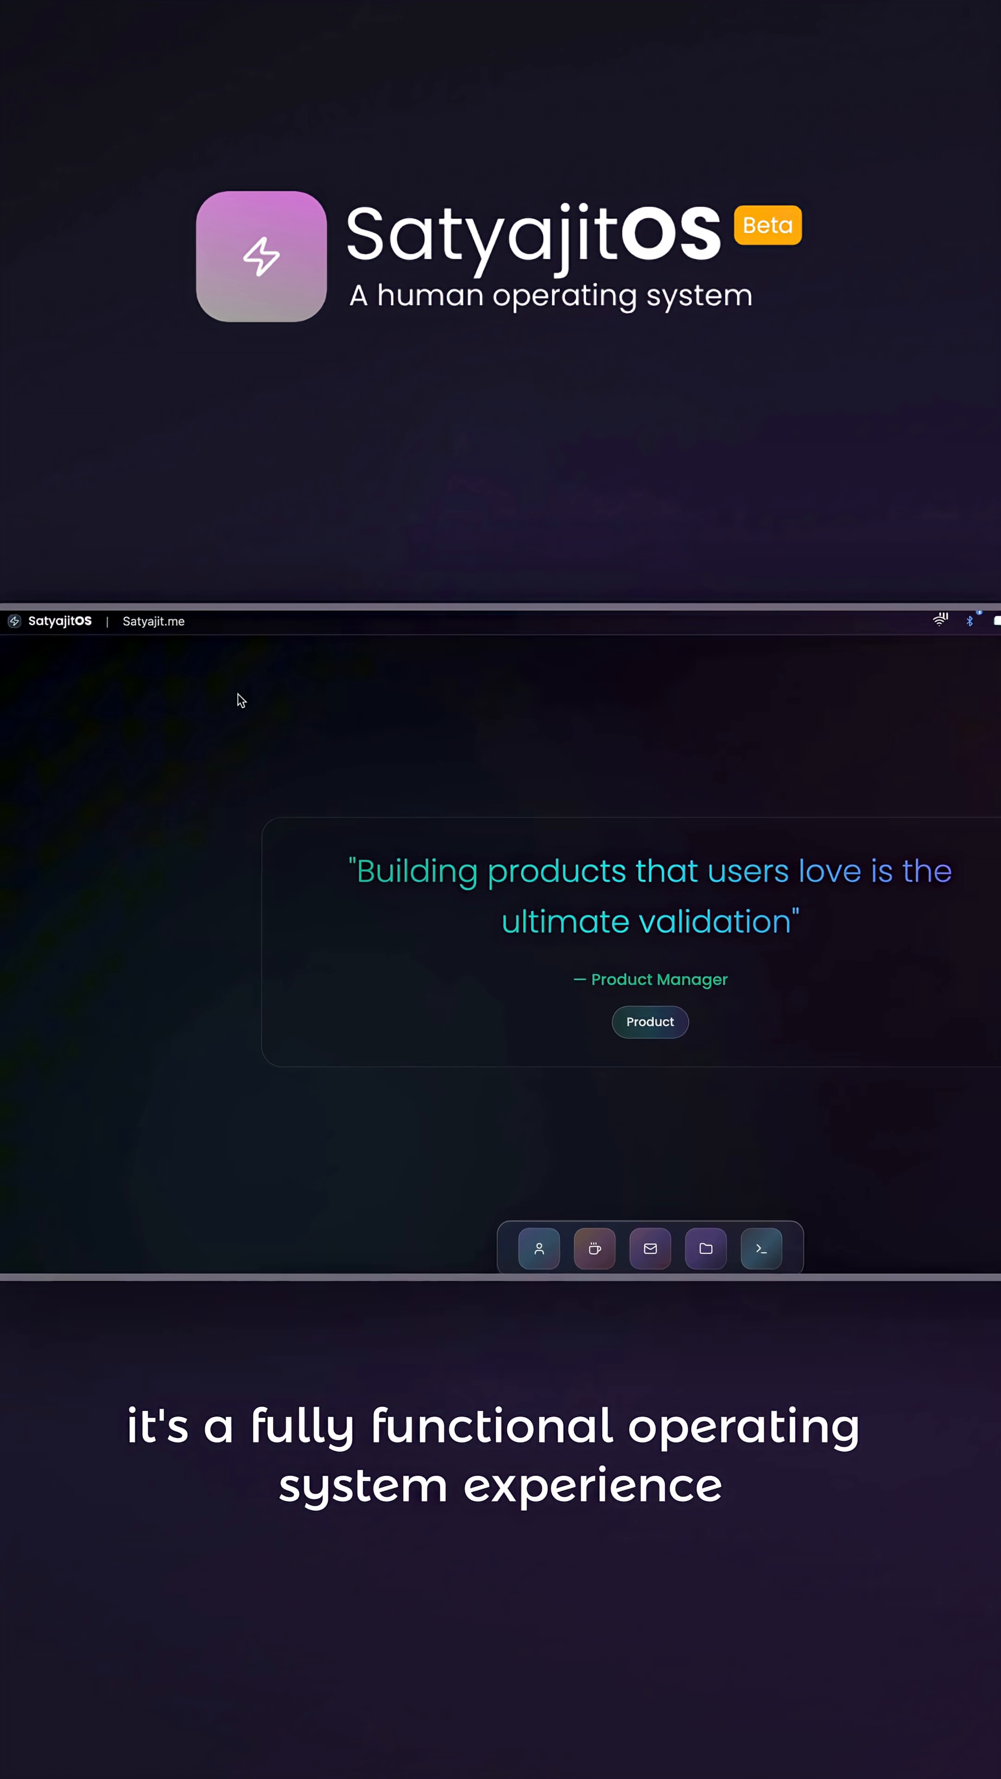
click(58, 621)
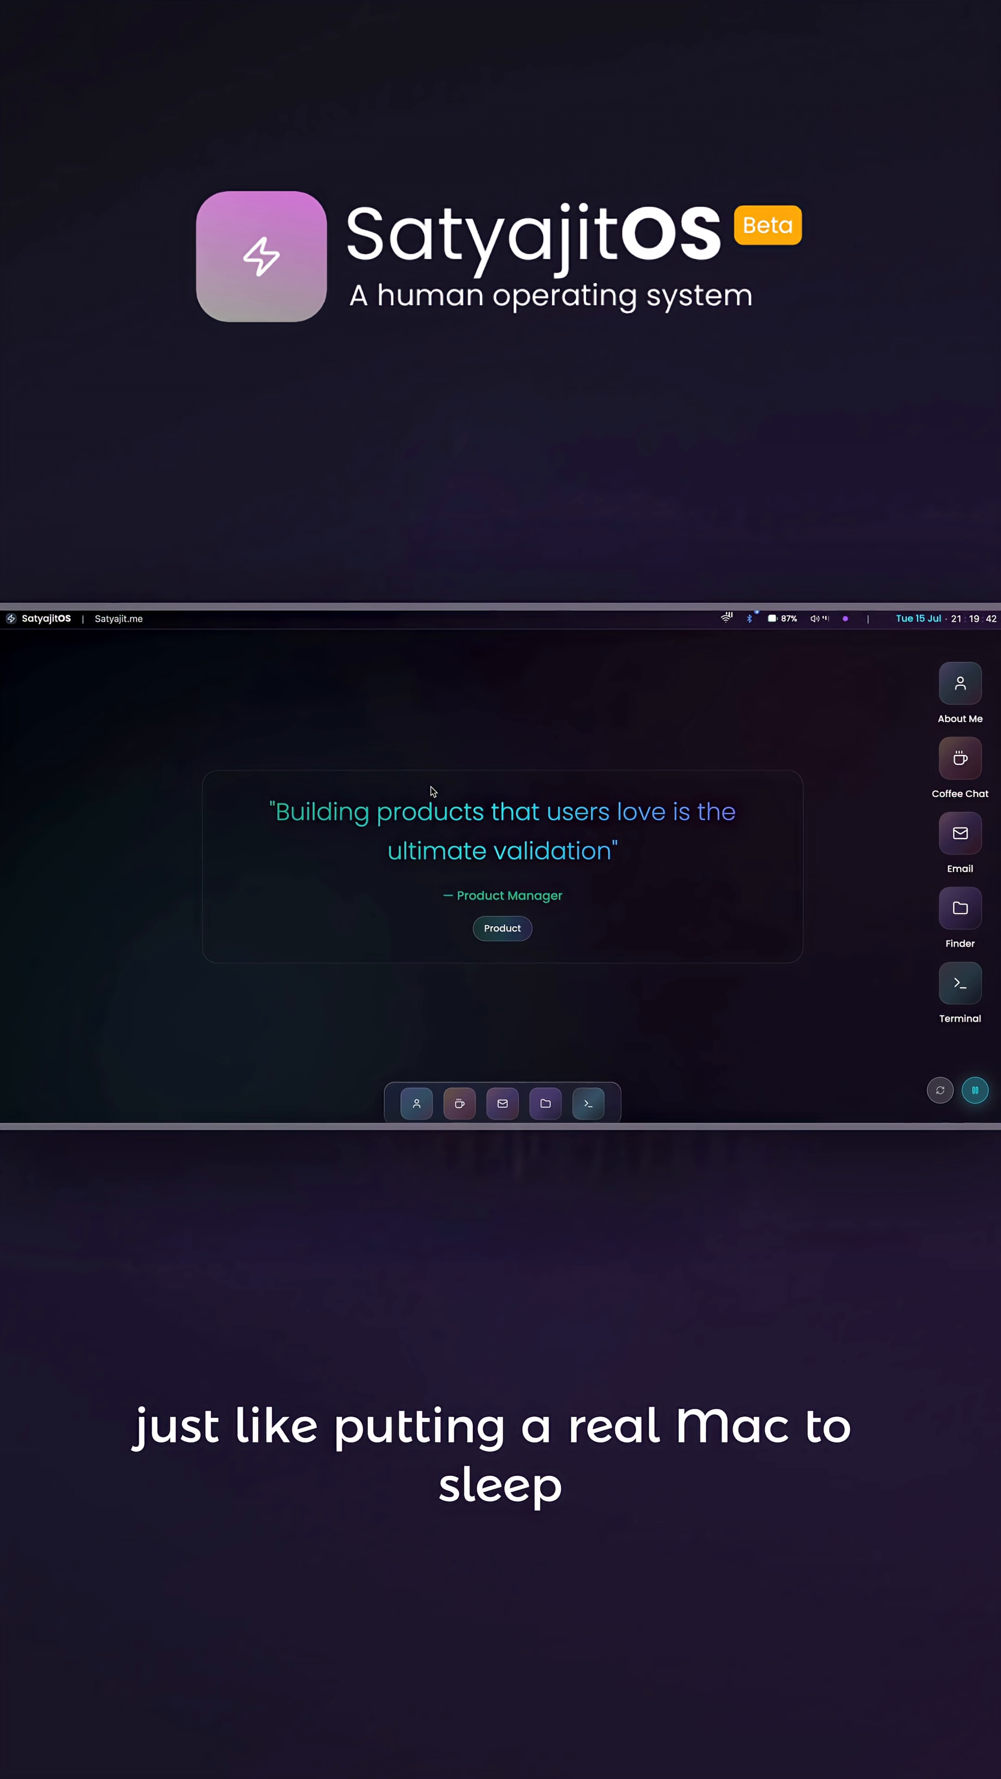
click(43, 618)
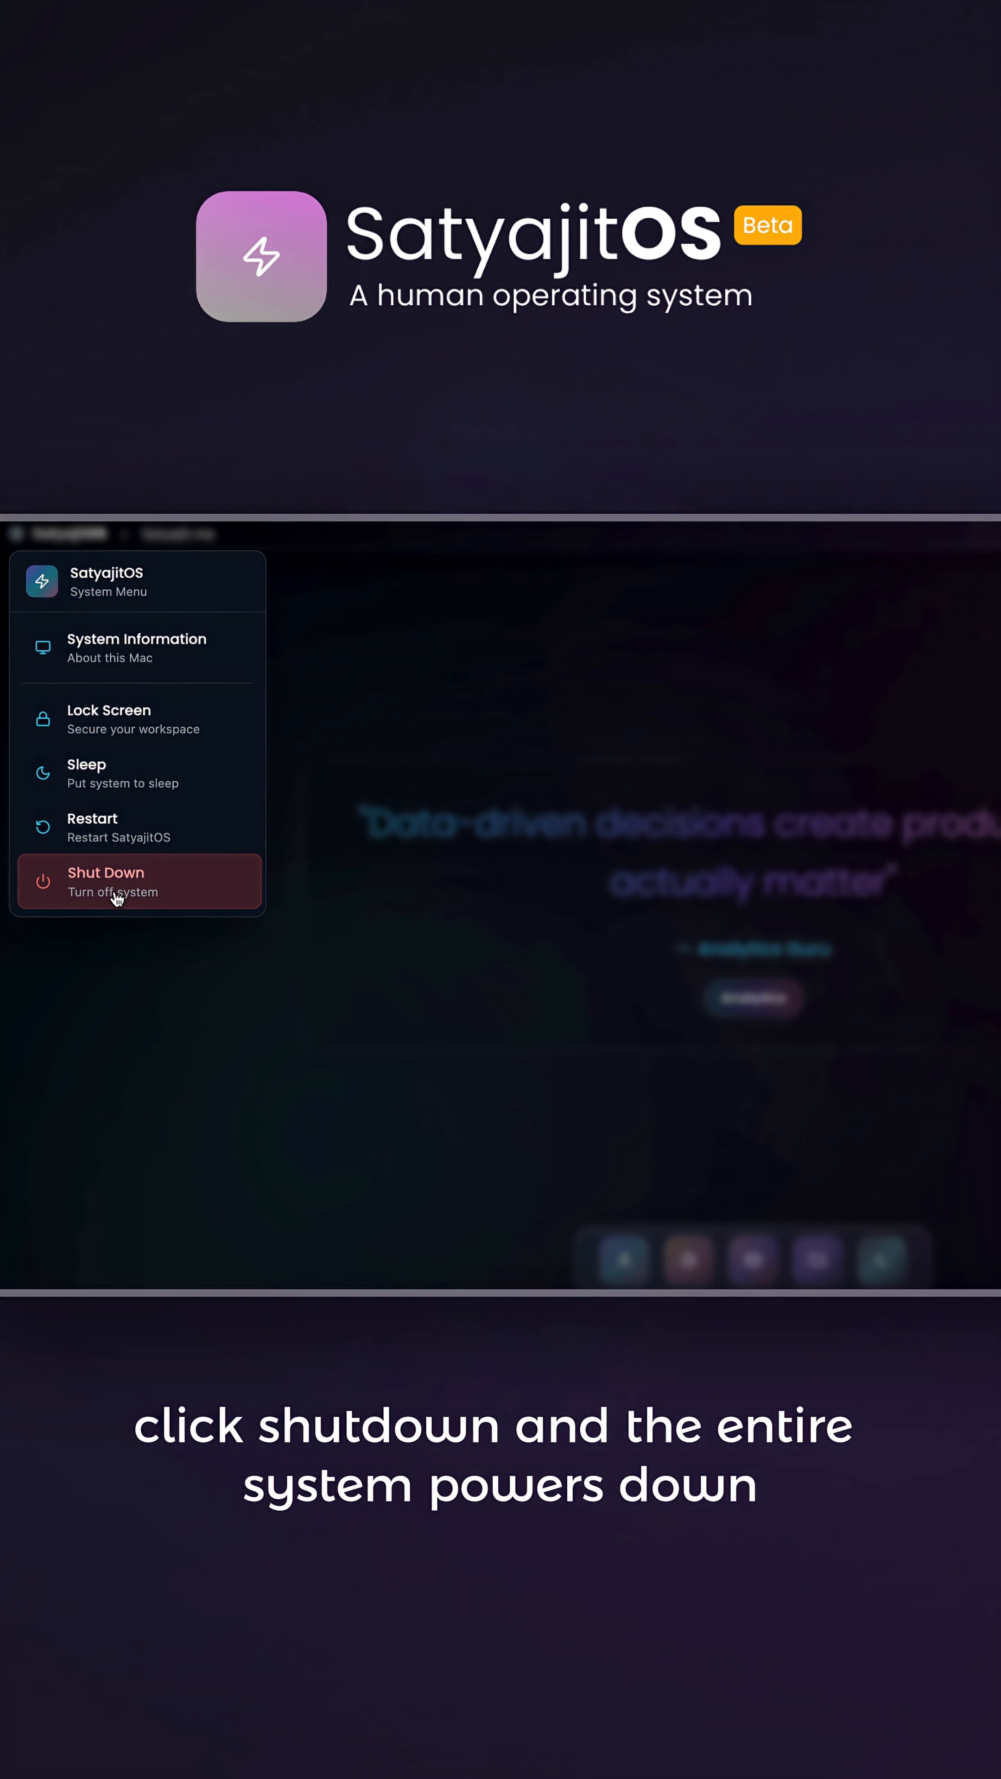
click(136, 881)
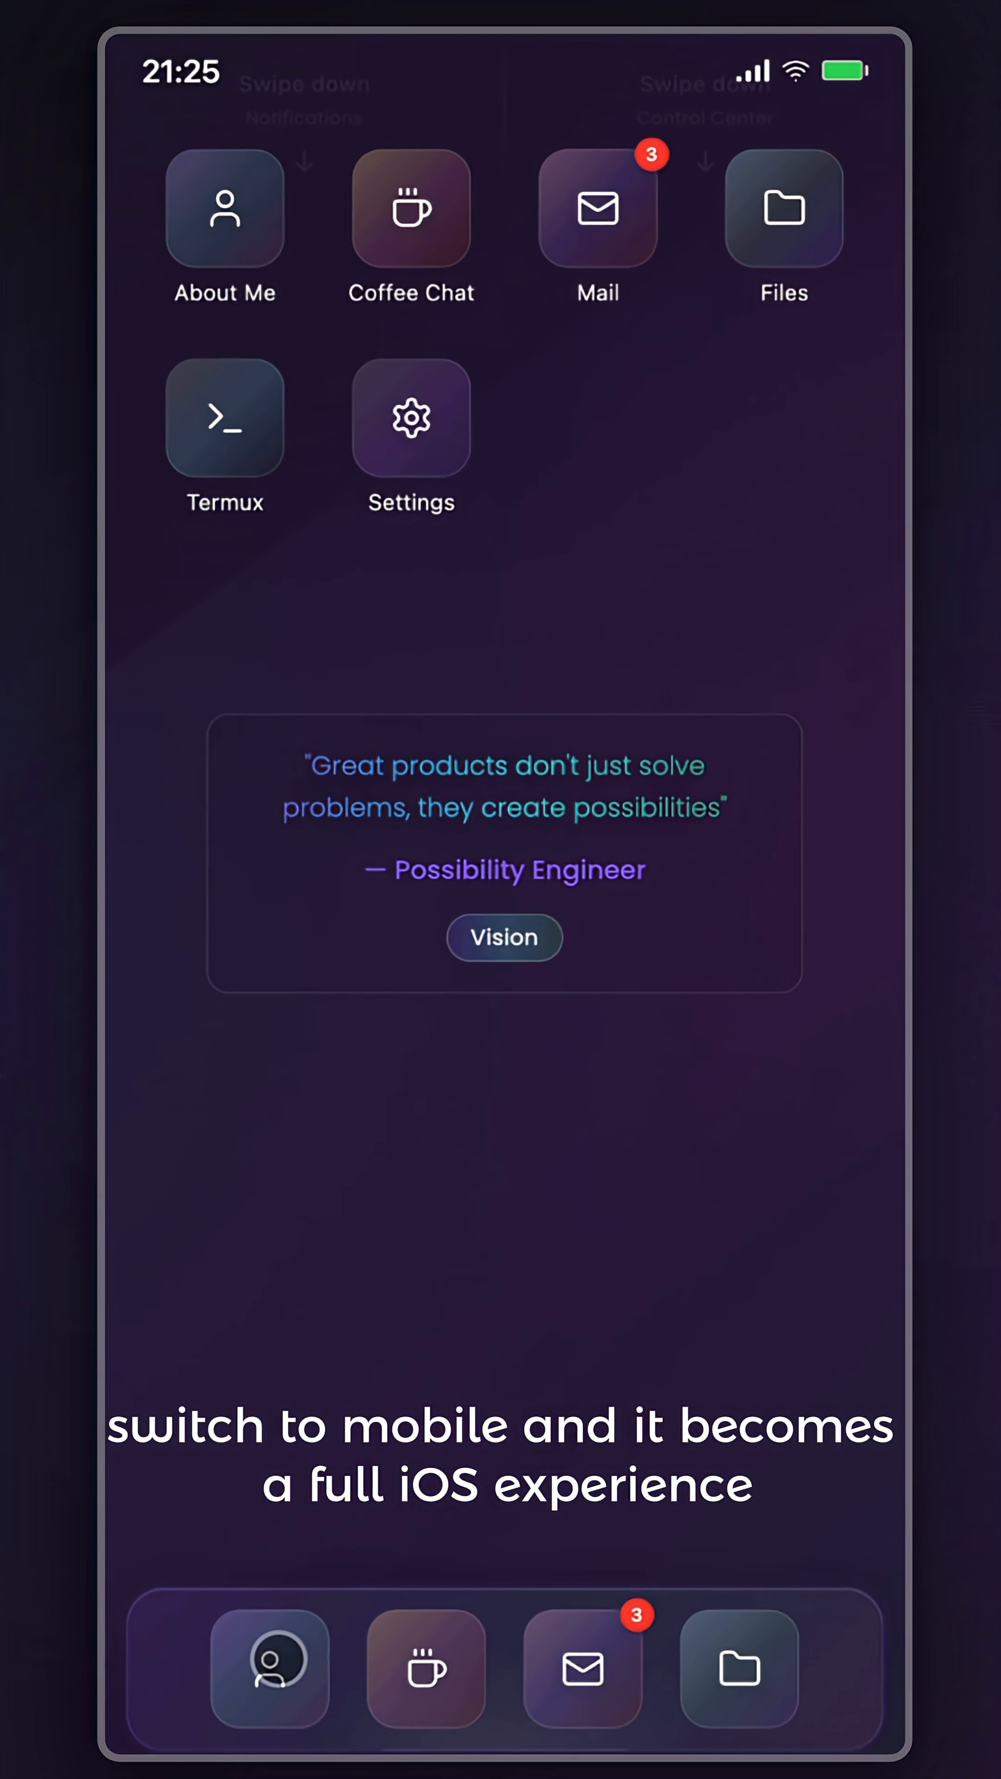
click(224, 208)
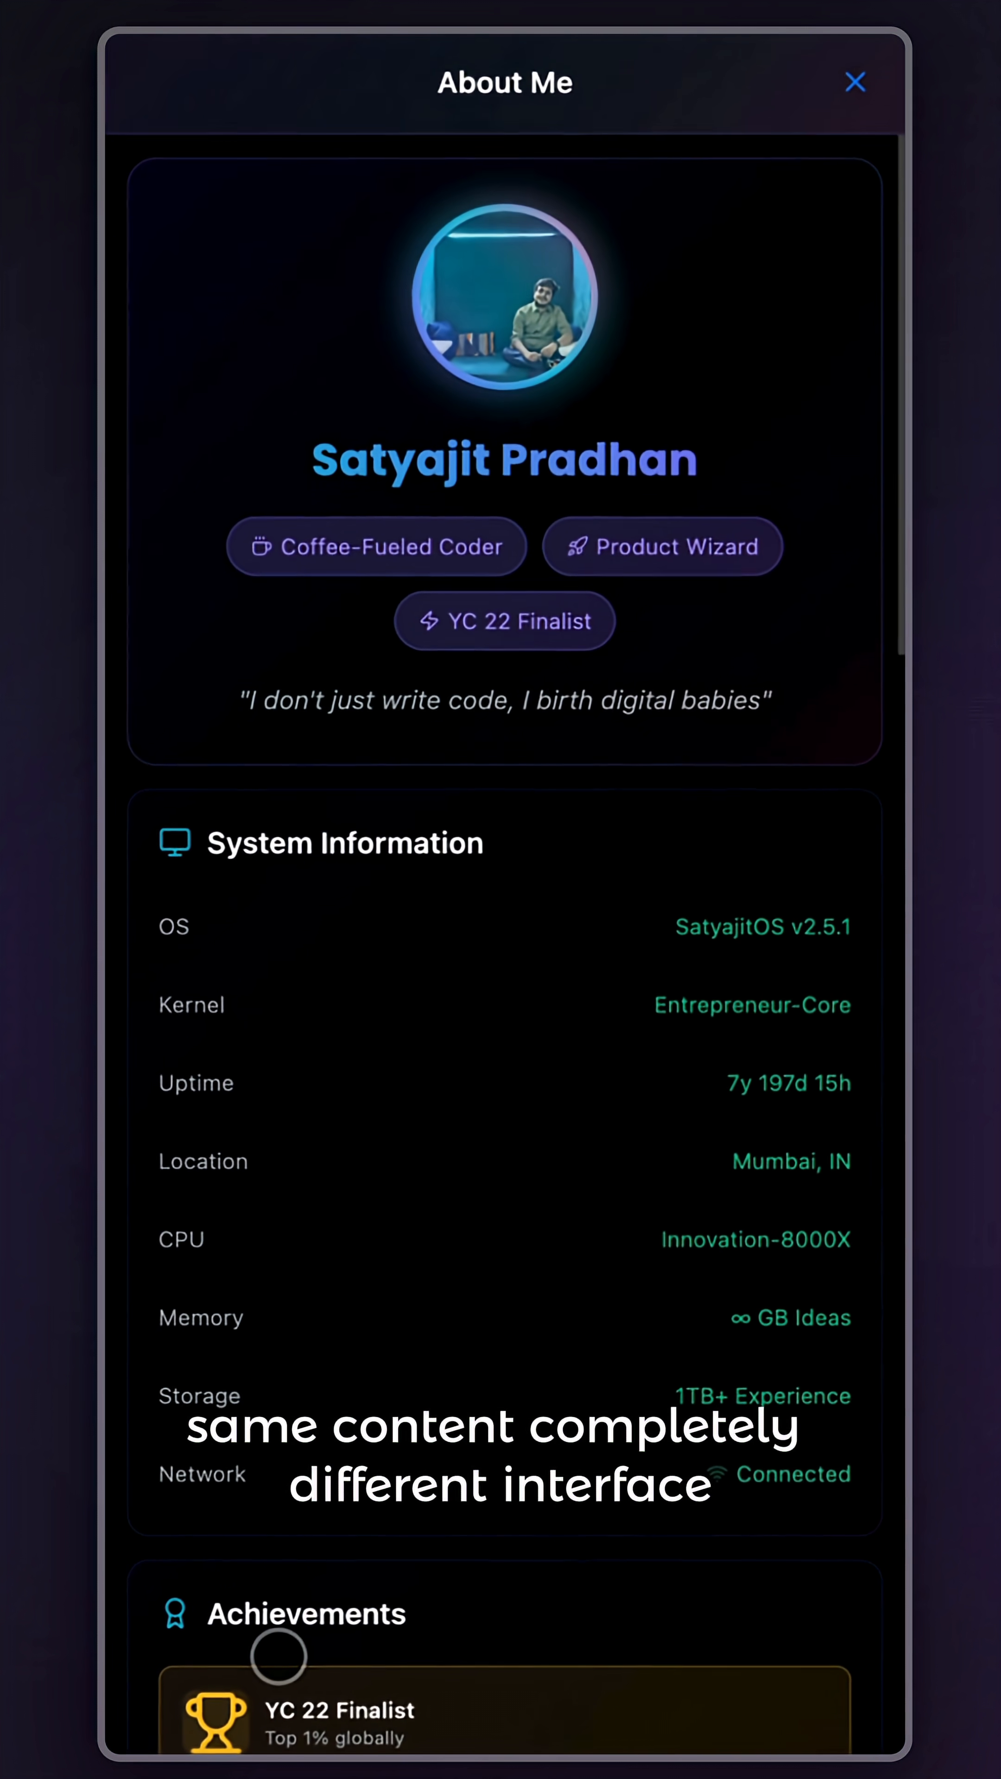
scroll(down, 3)
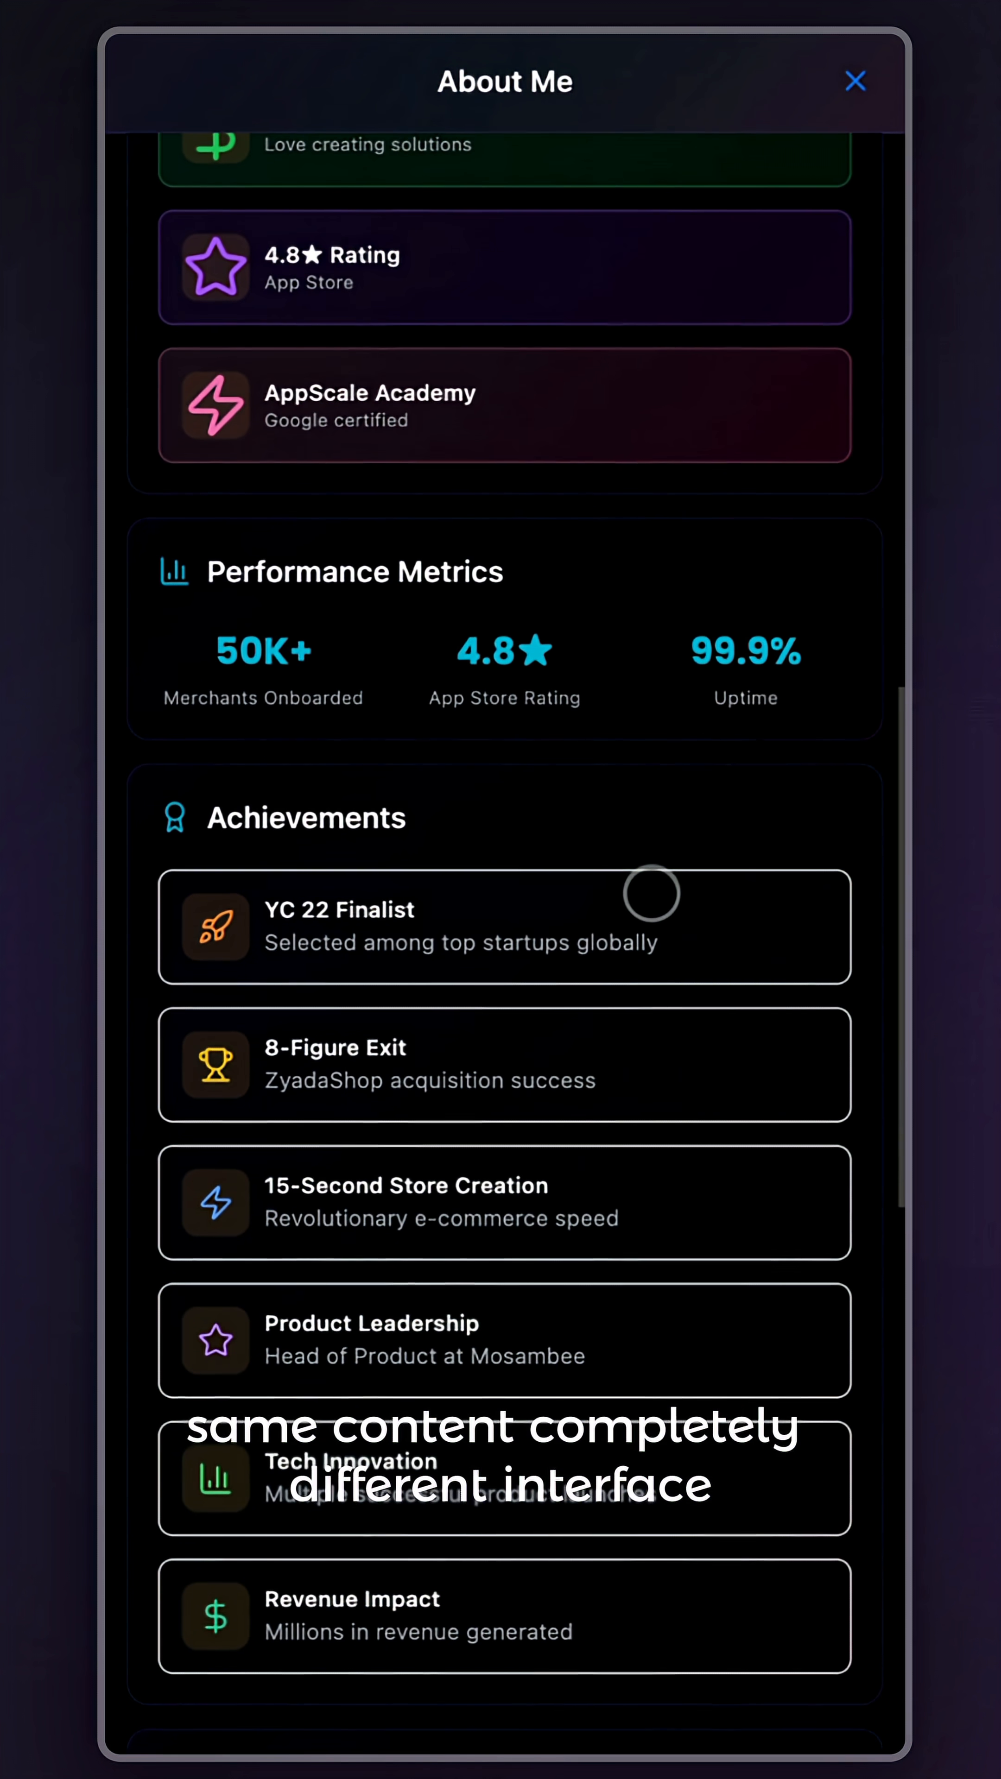
scroll(down, 3)
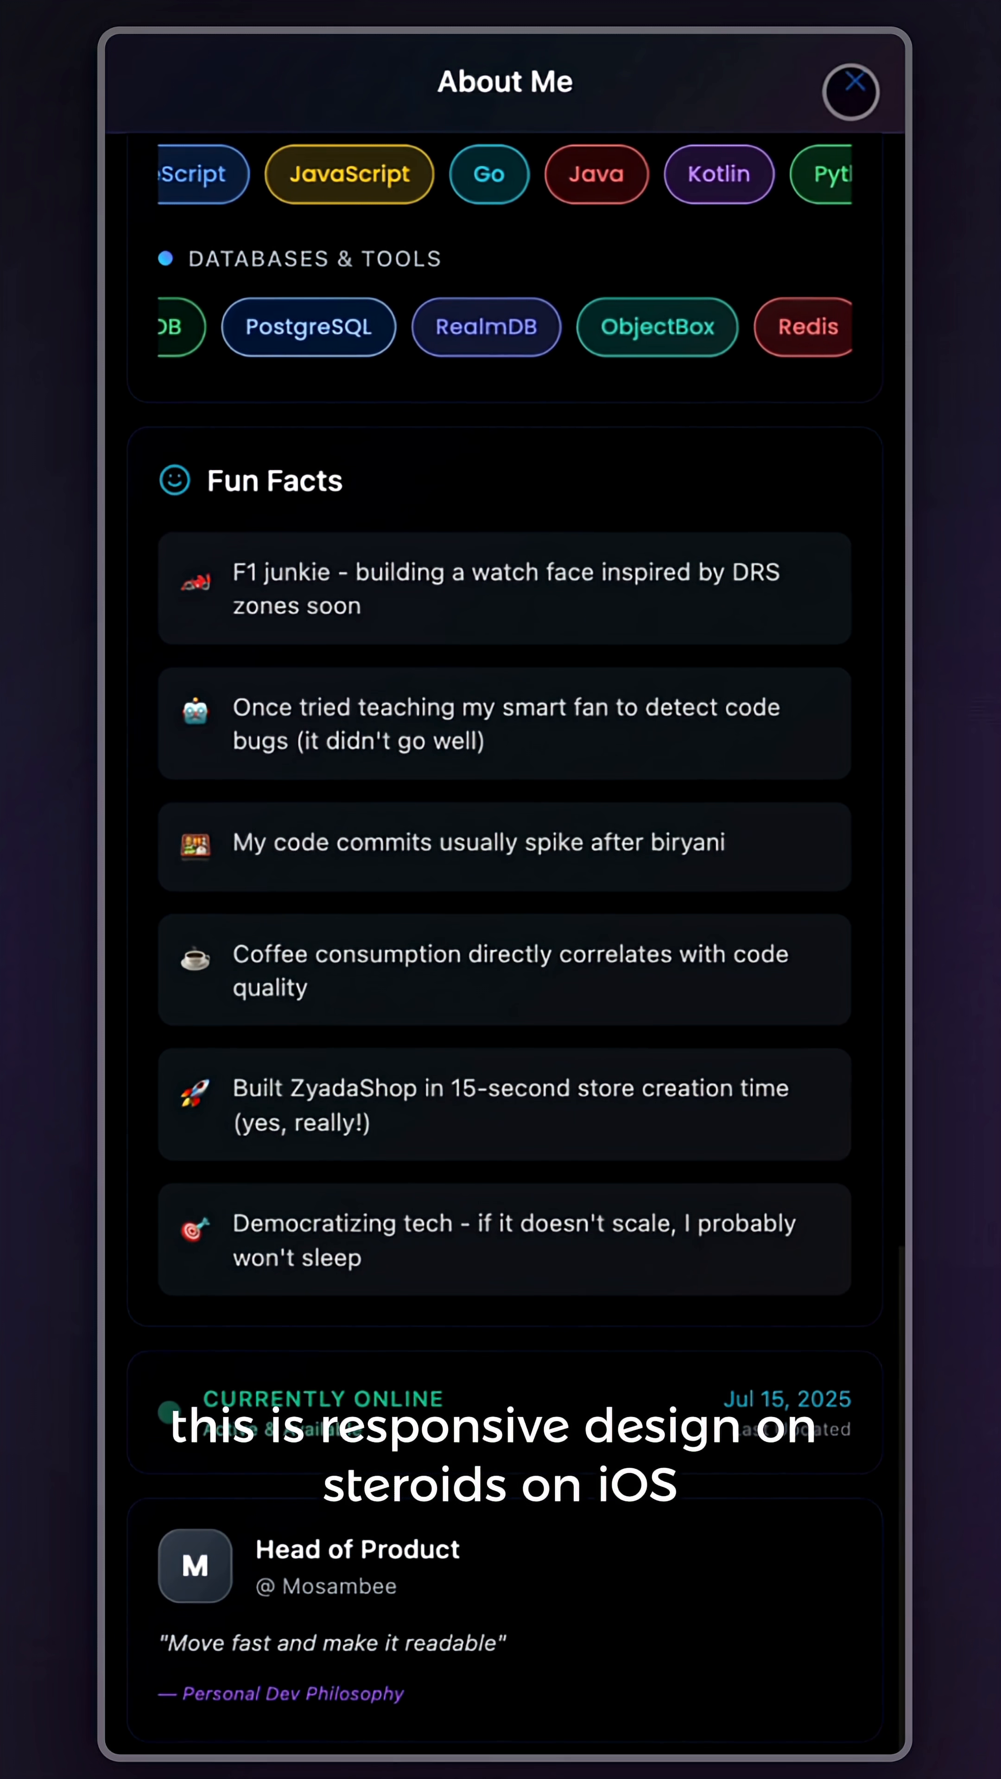
click(850, 91)
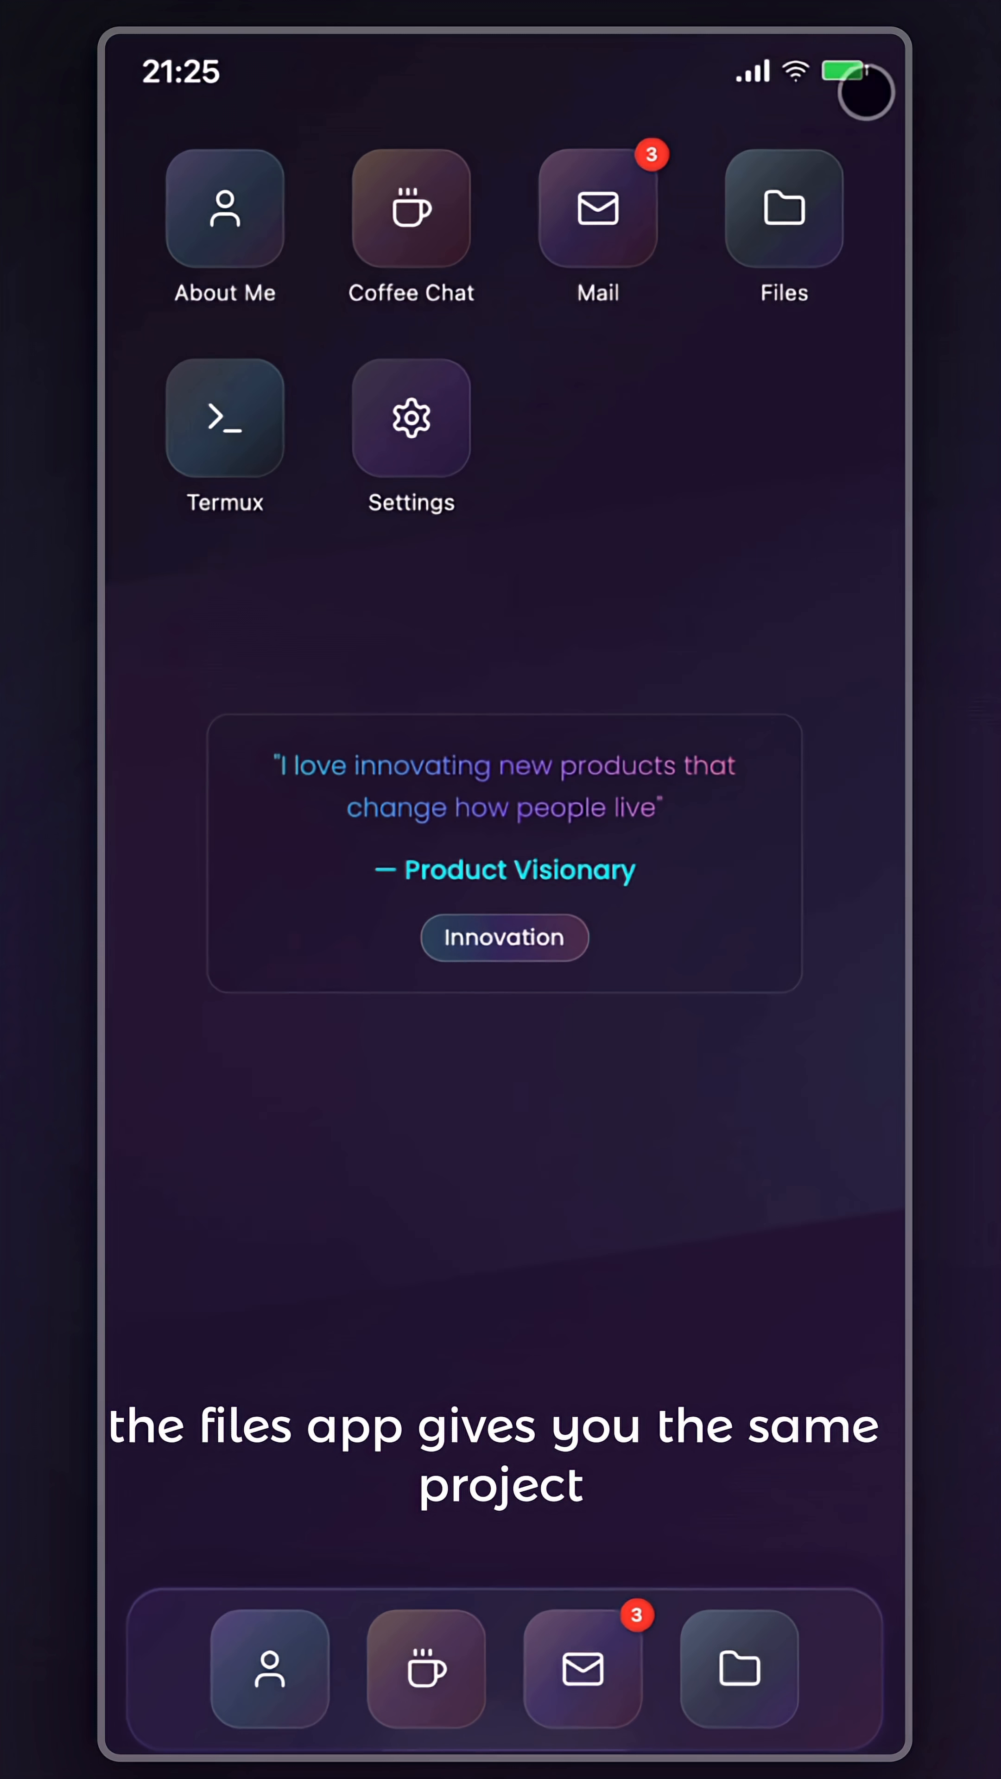
click(783, 208)
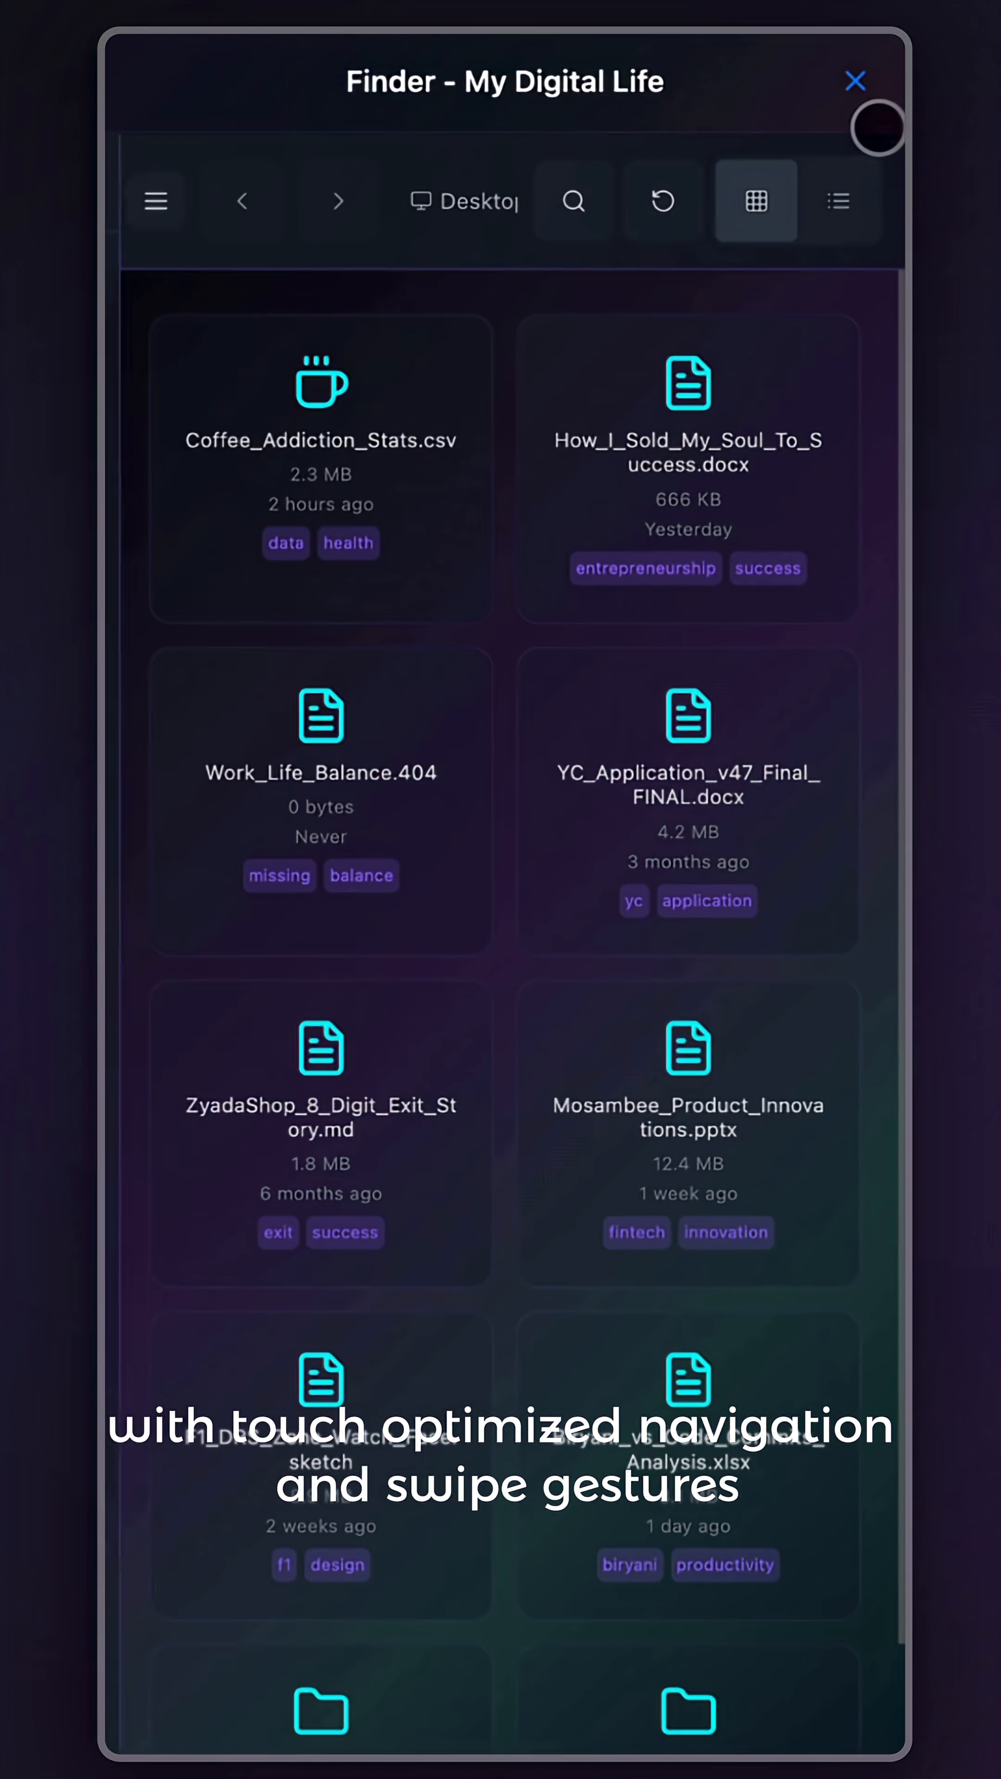
click(854, 80)
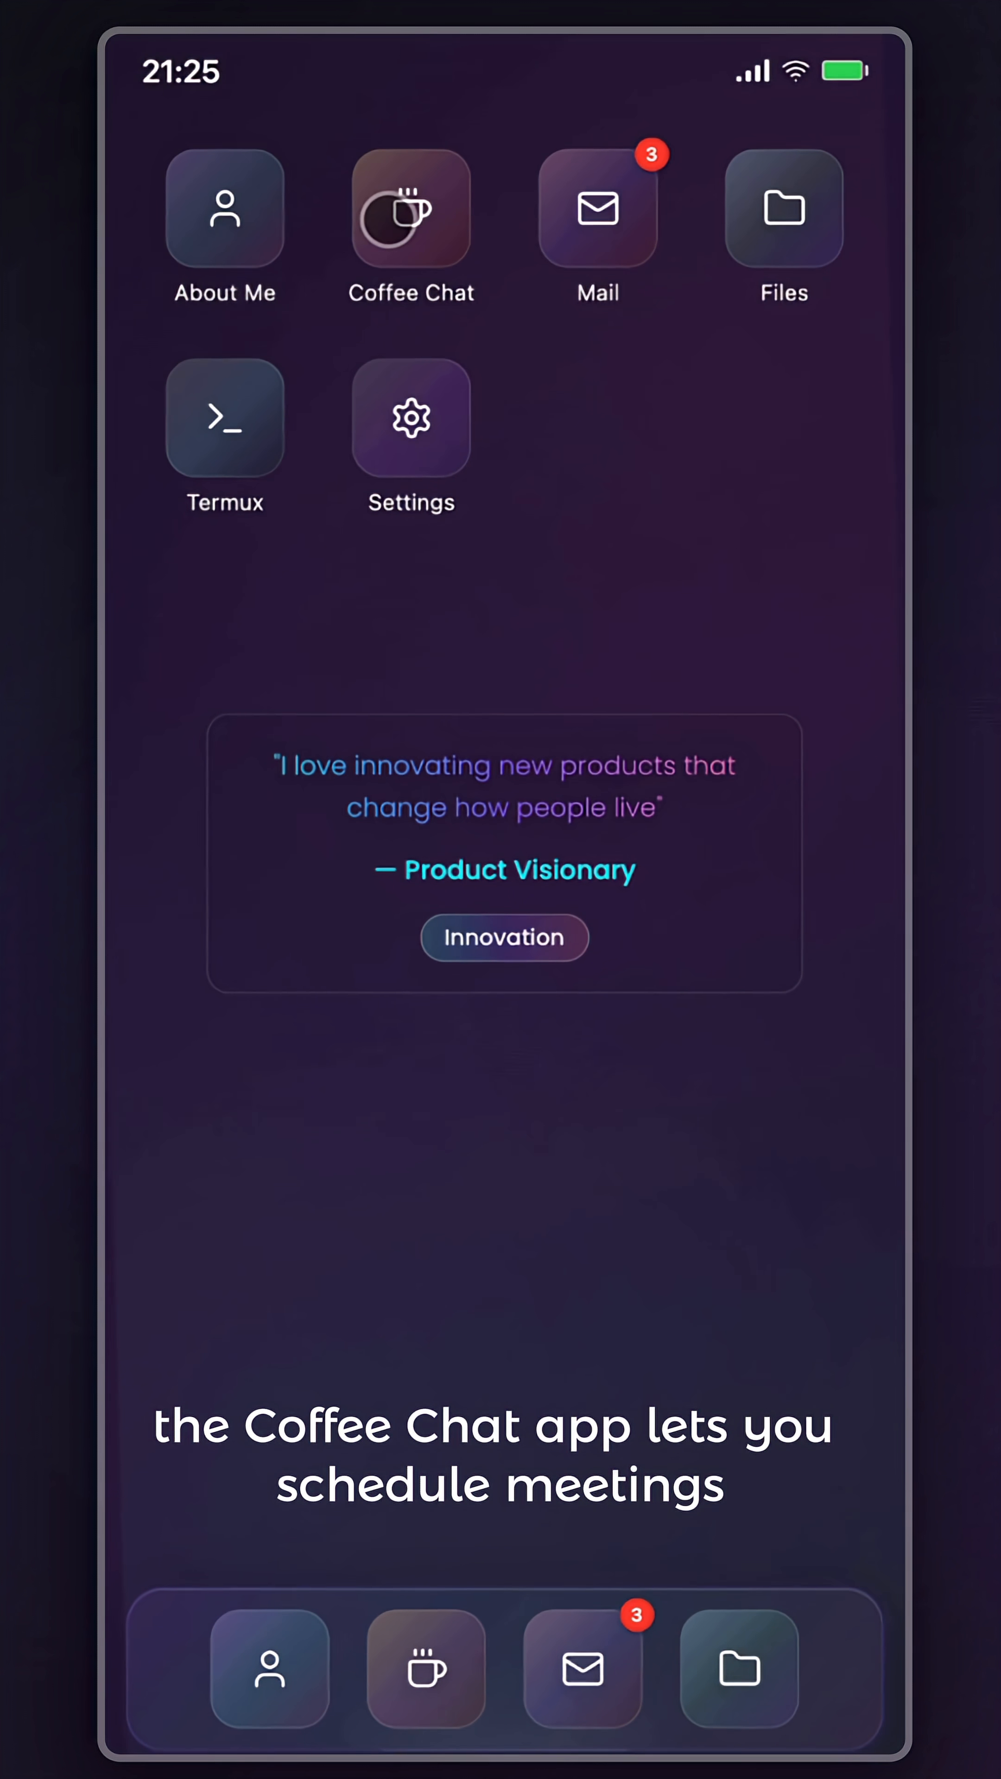
Step: Browse the mobile Coffee Chat page and Settings list, then pull down Control Center
click(411, 207)
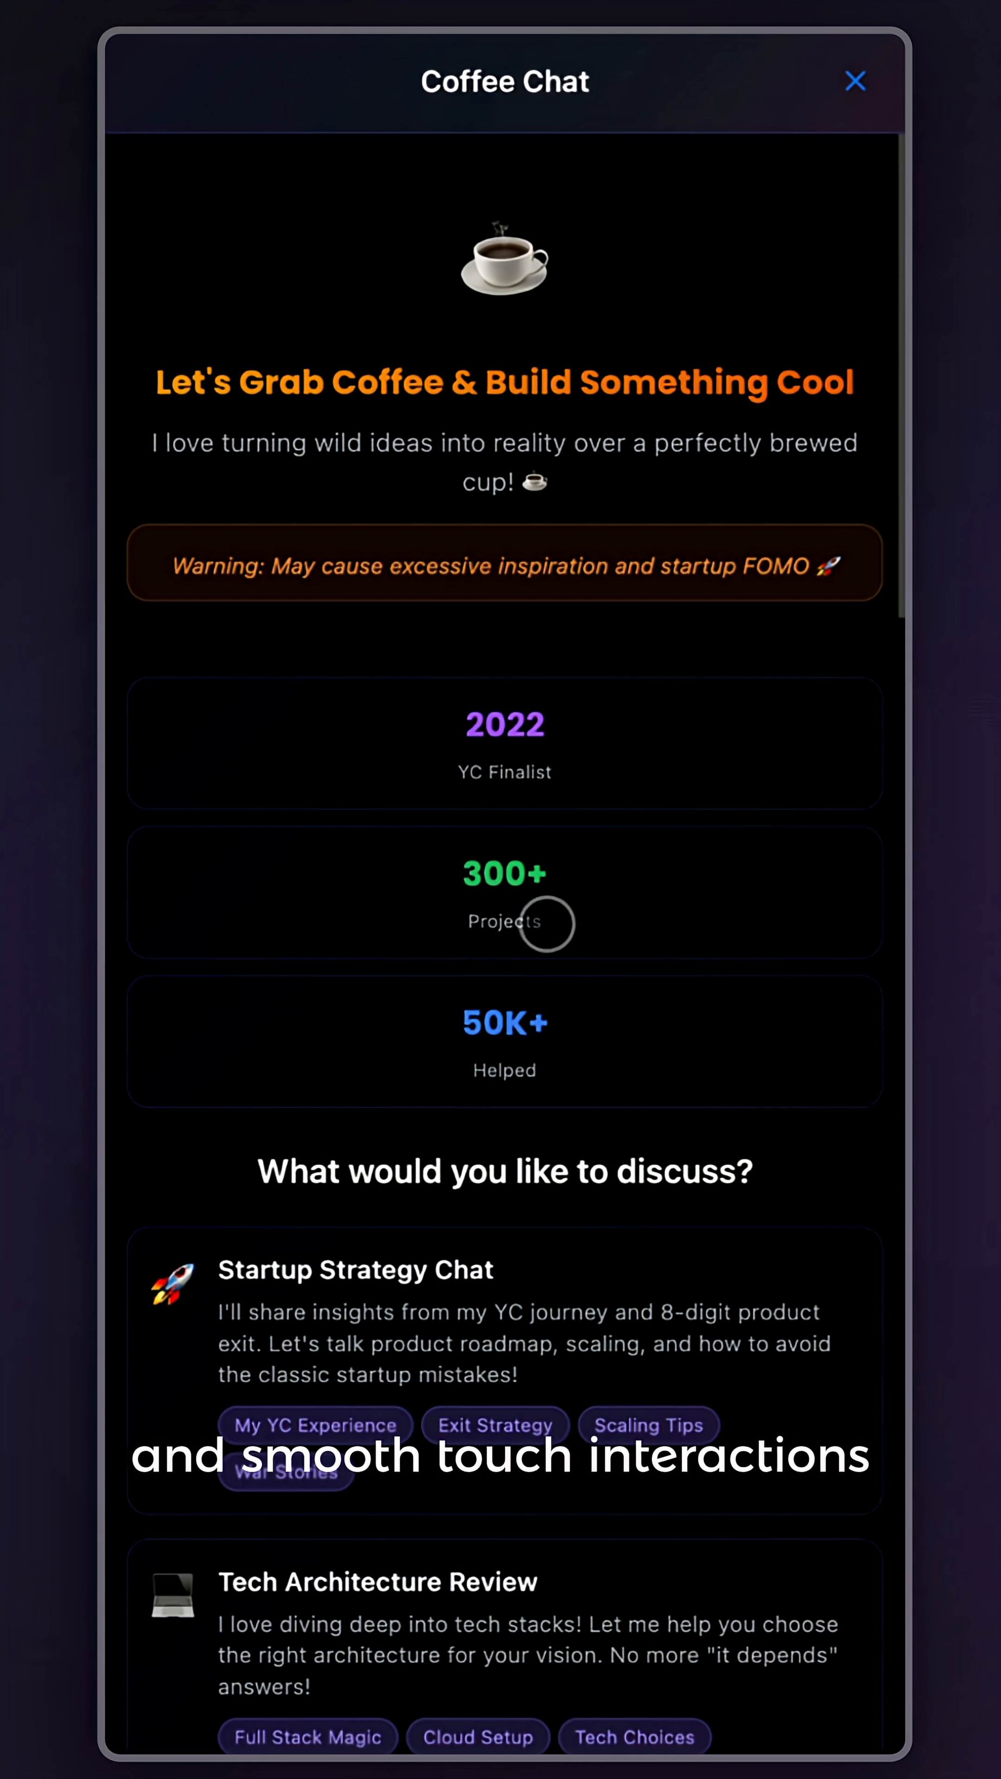
scroll(down, 3)
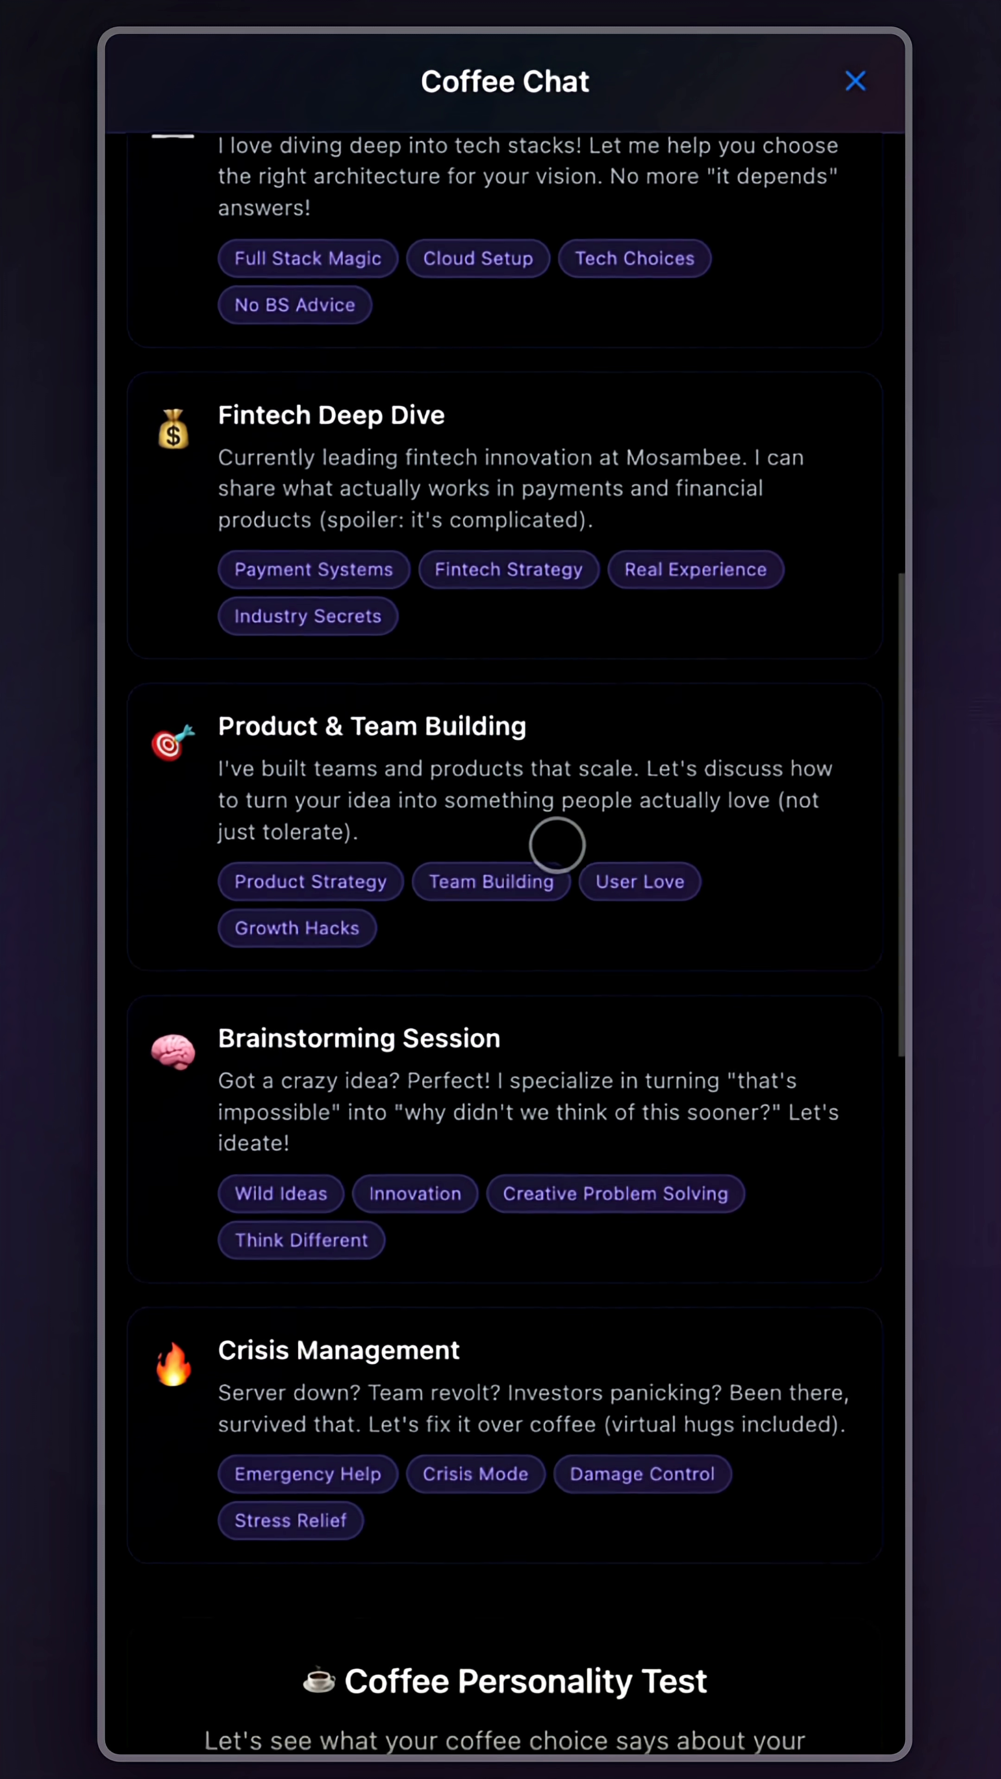
scroll(down, 3)
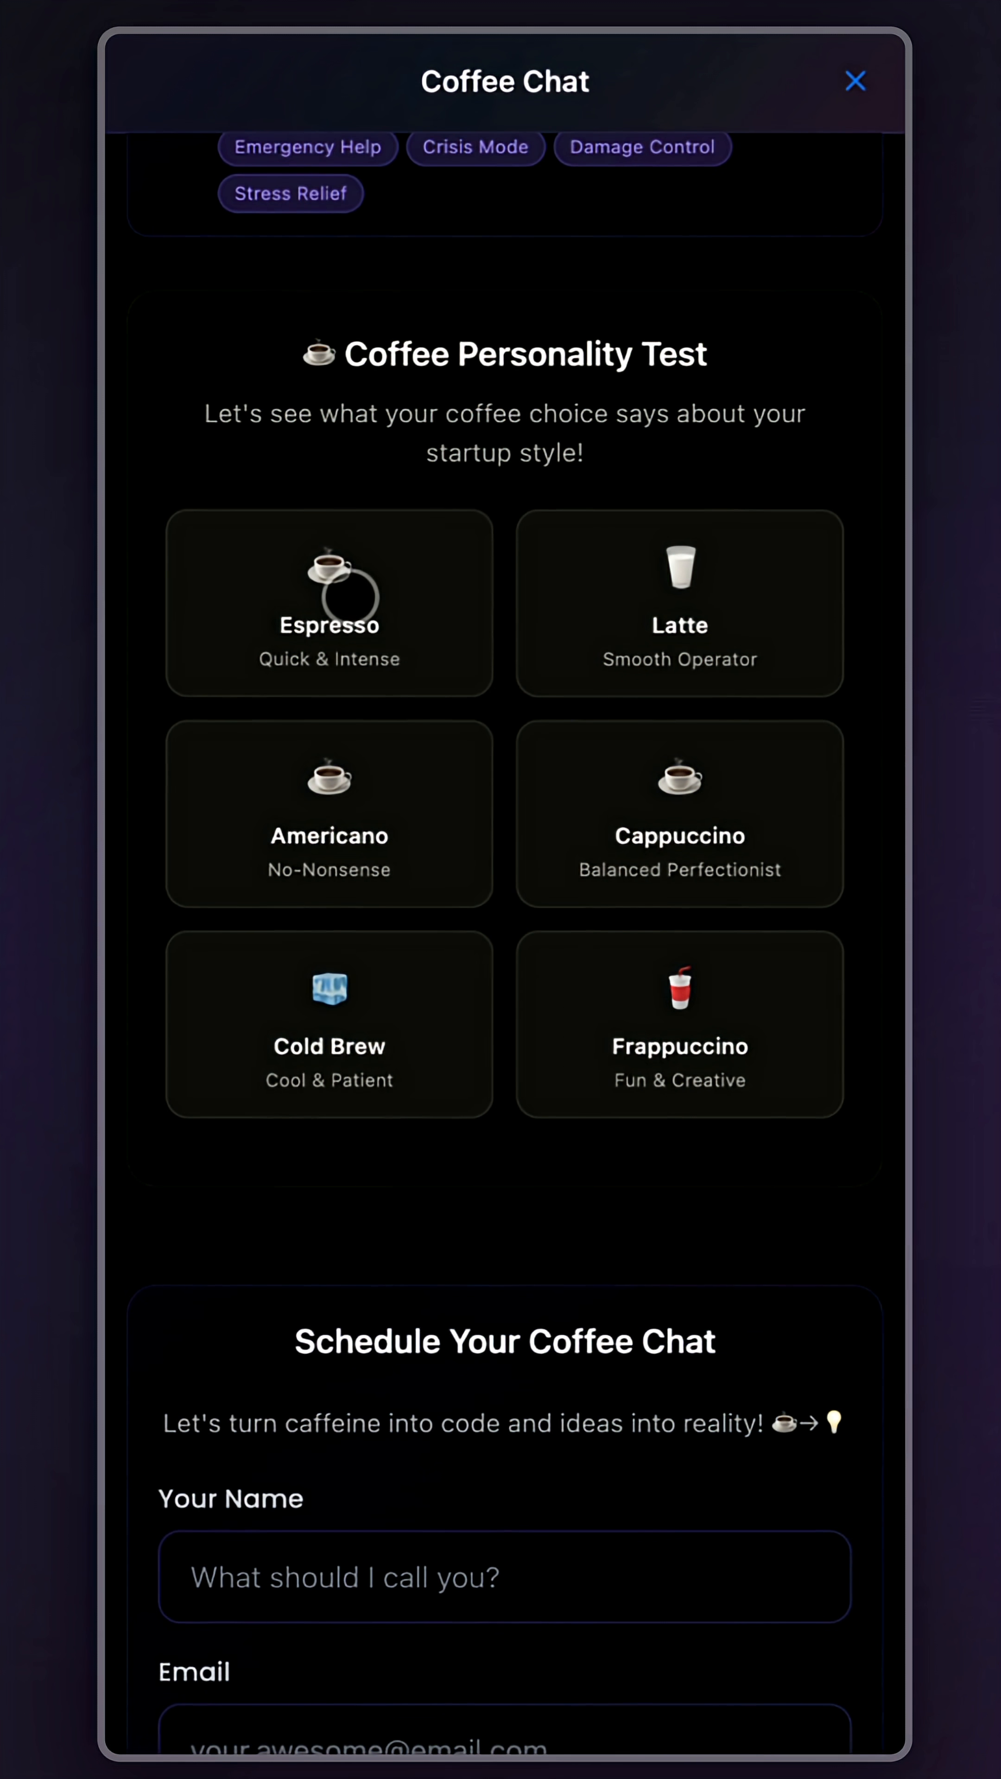
scroll(down, 3)
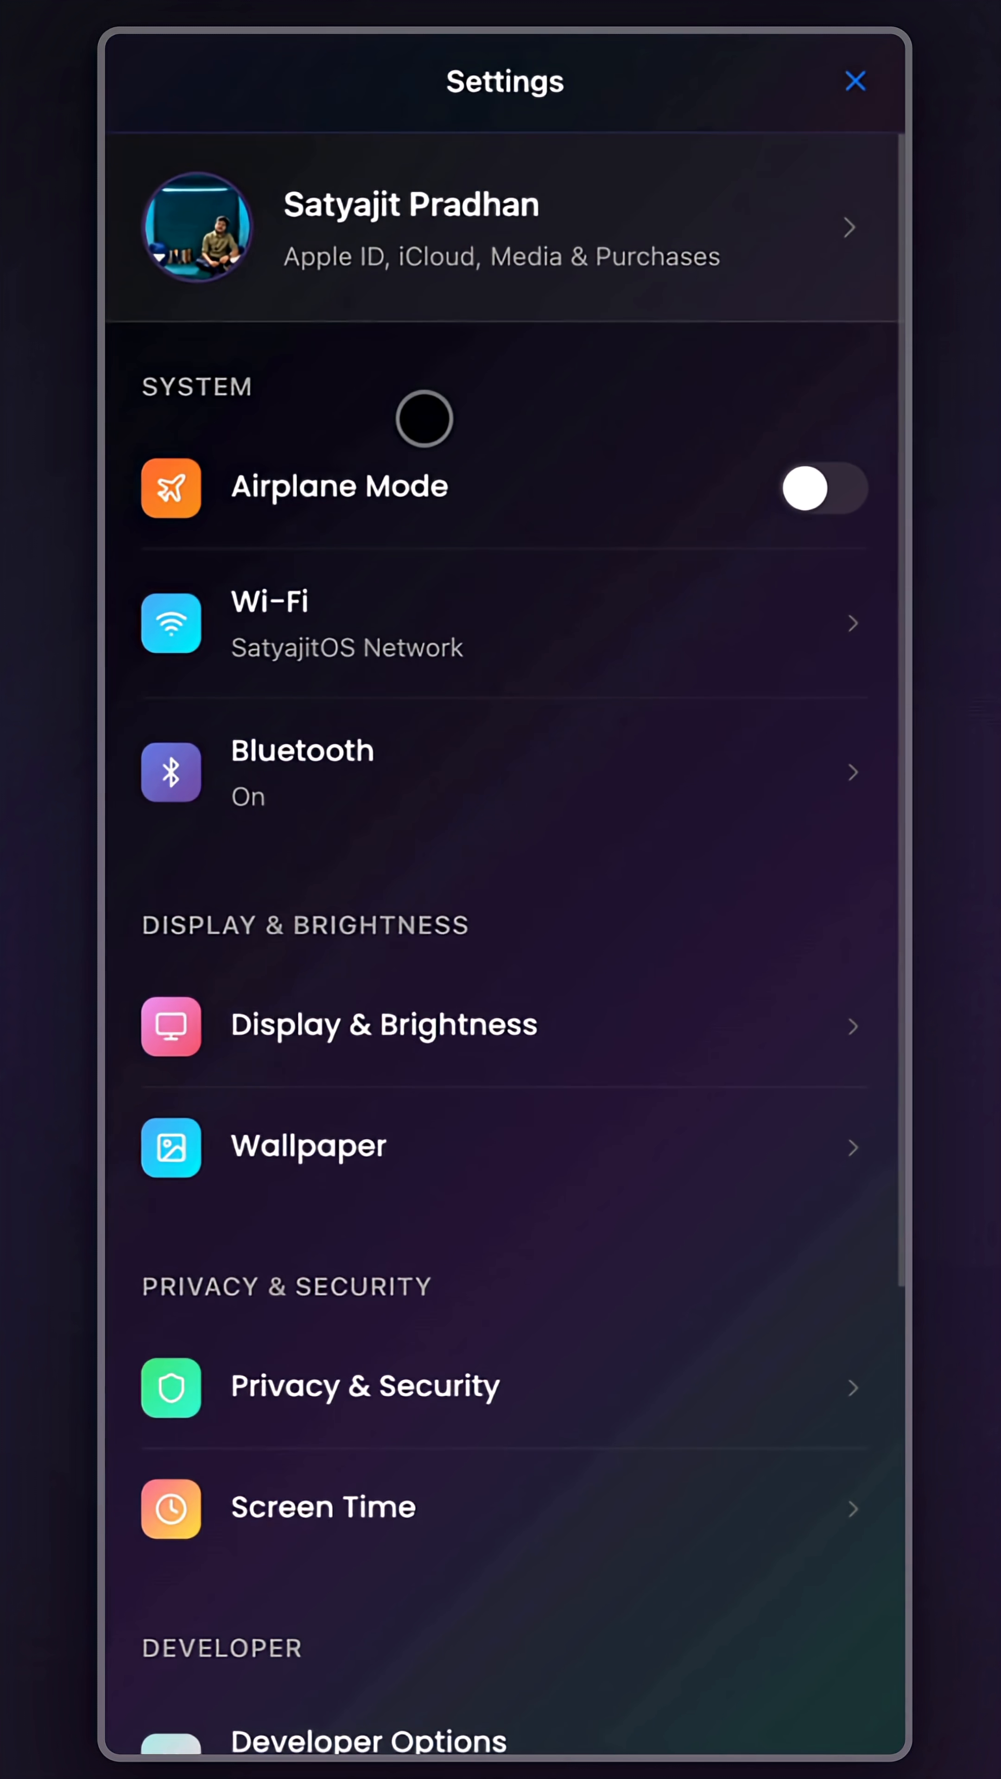
scroll(down, 3)
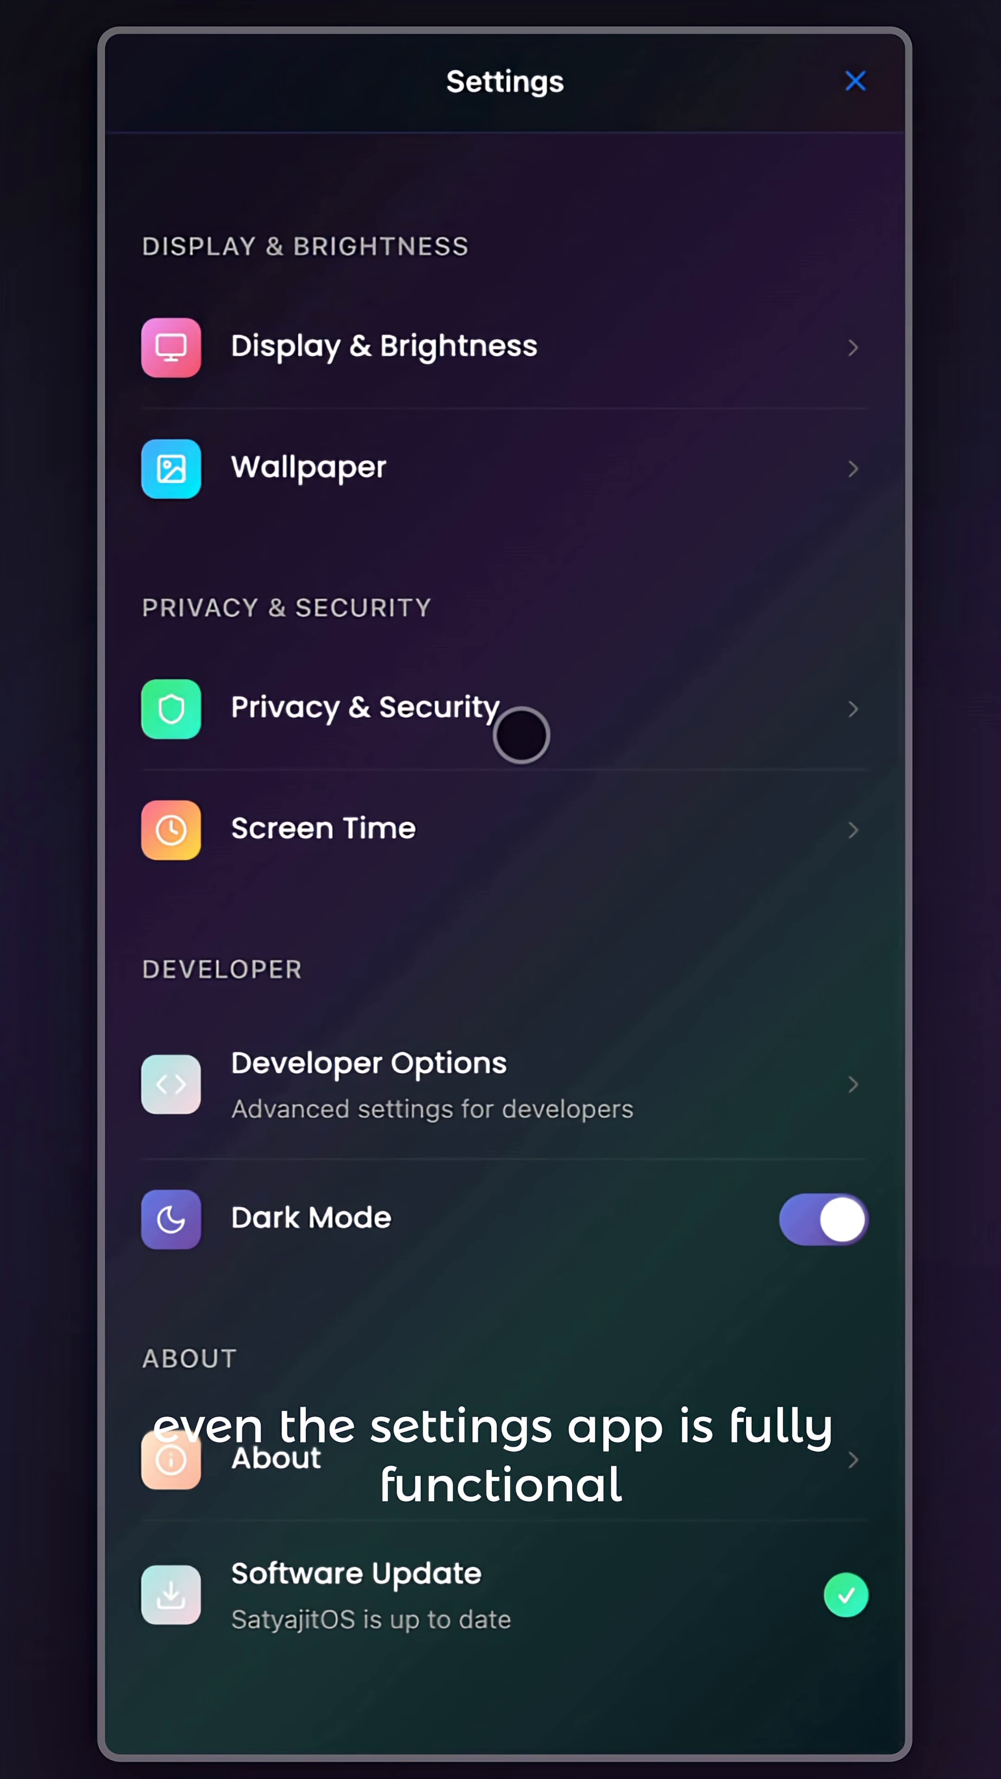
click(854, 81)
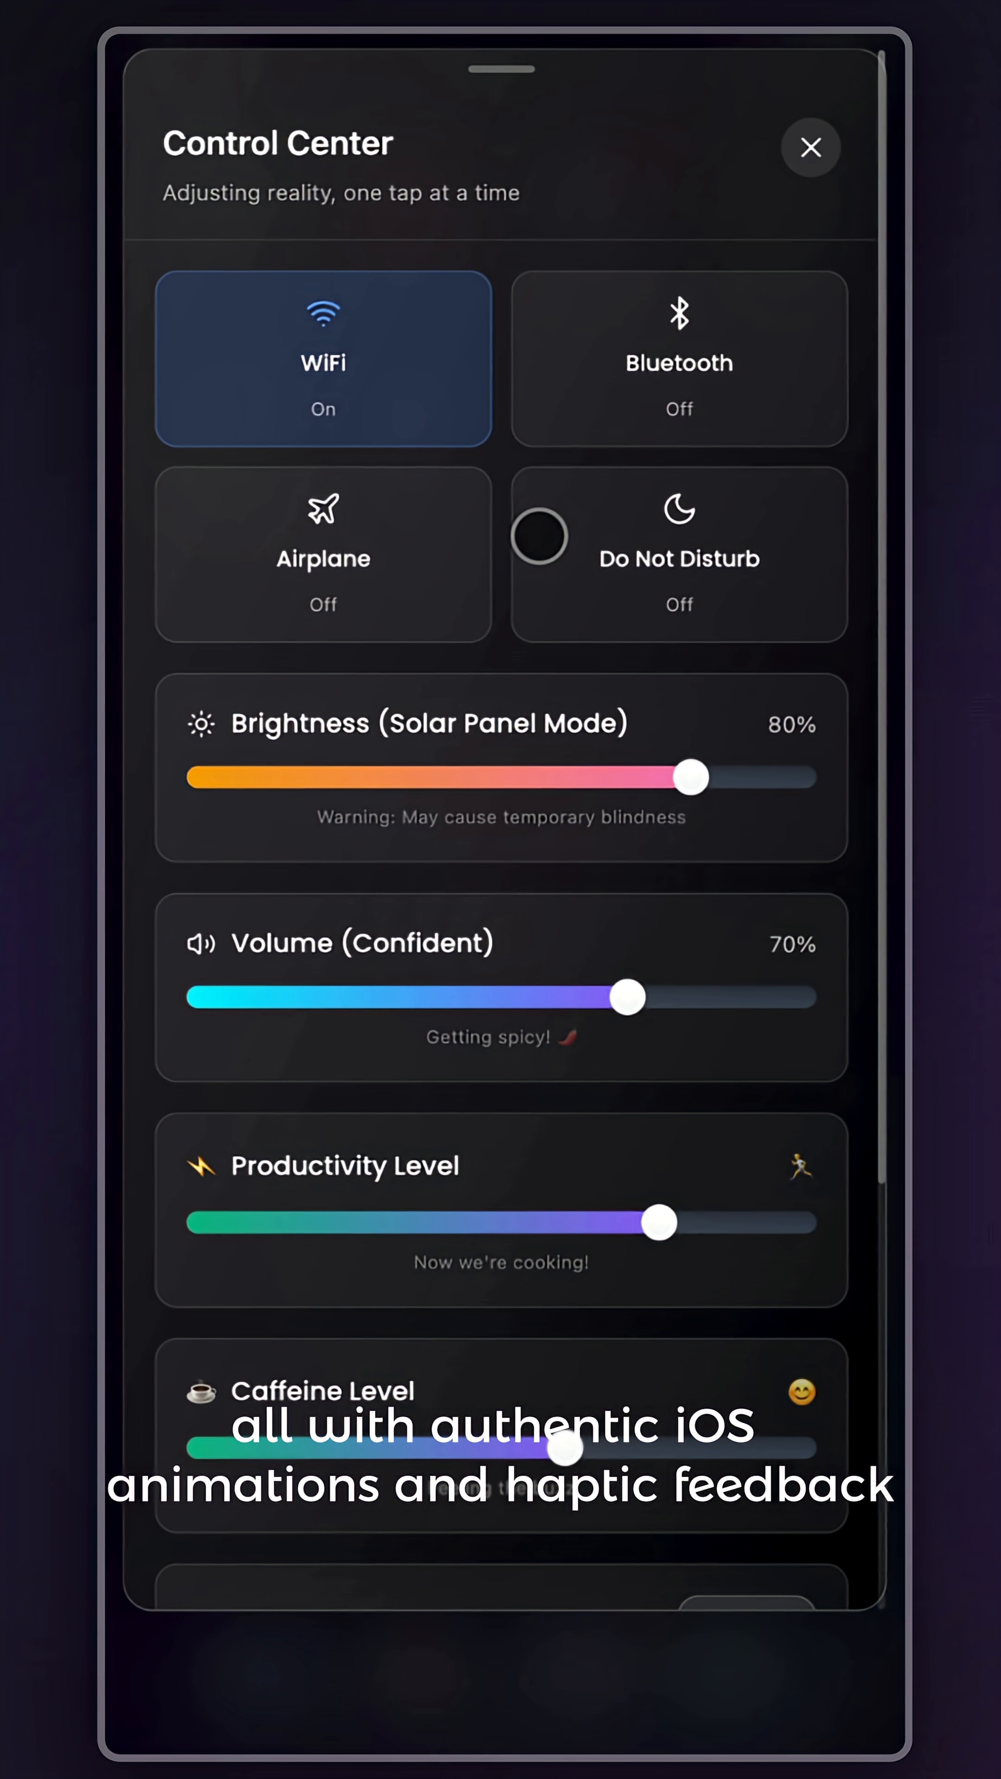
Step: Clear all mobile notifications and close the panel back to the home screen
scroll(down, 3)
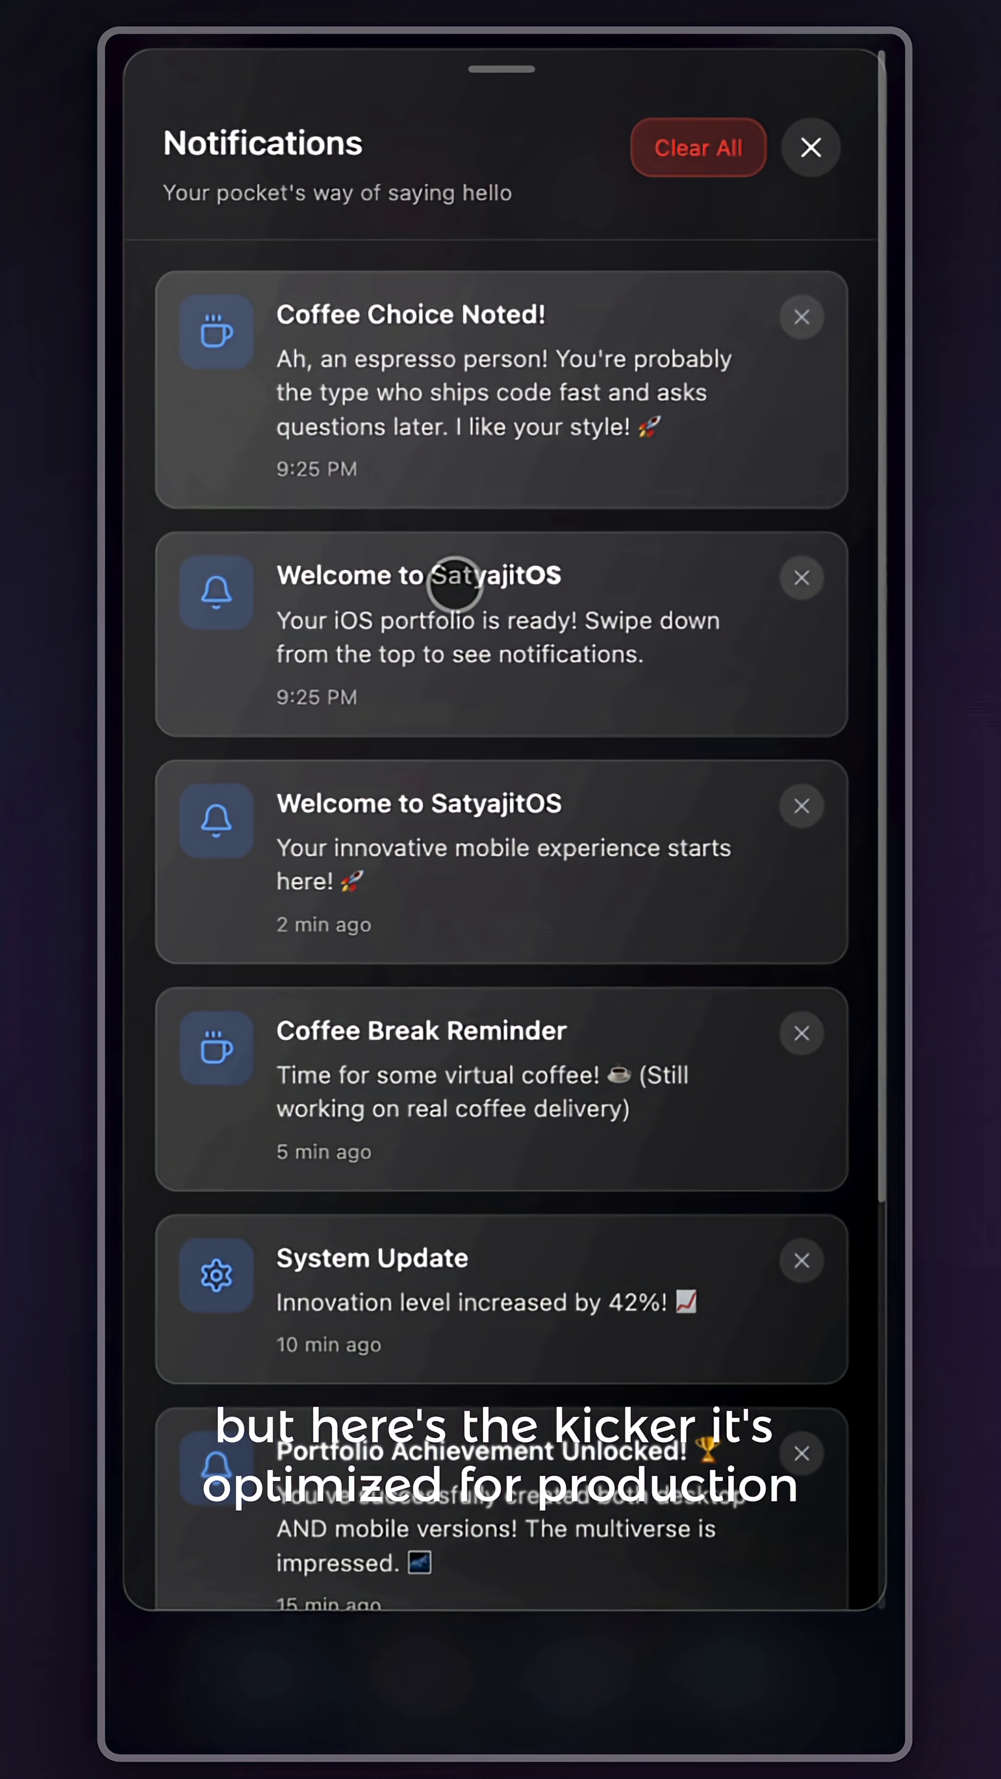
click(697, 147)
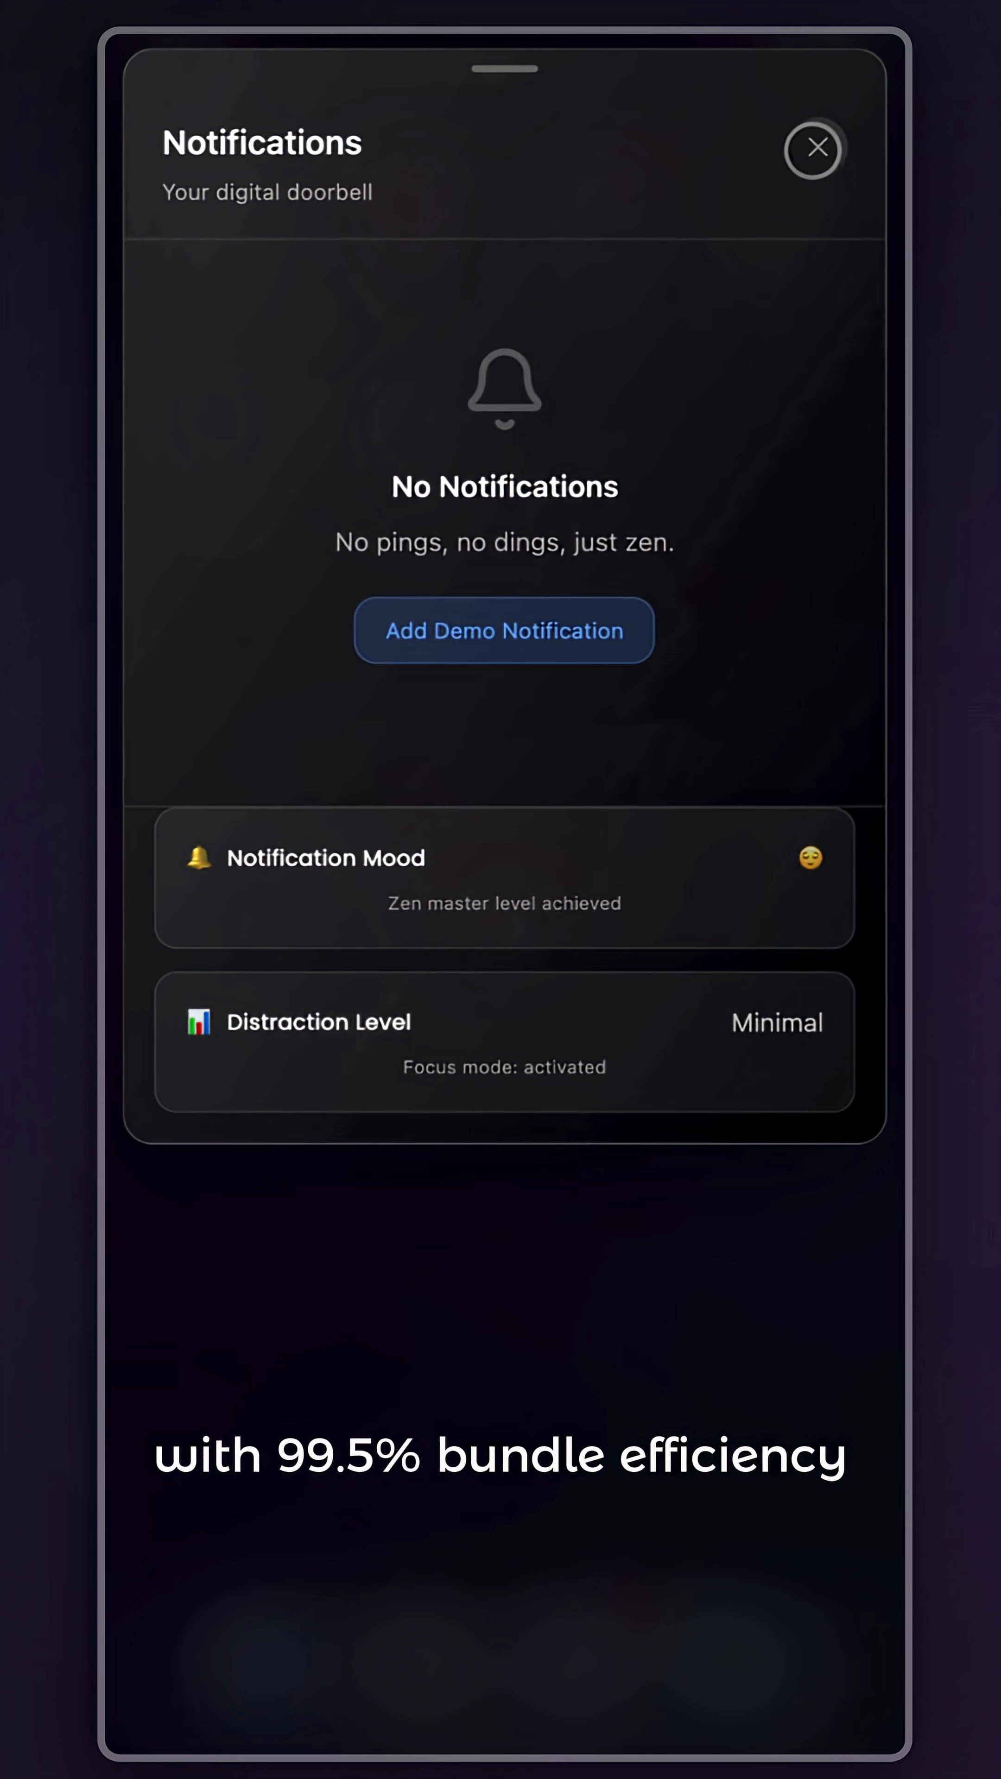
click(813, 149)
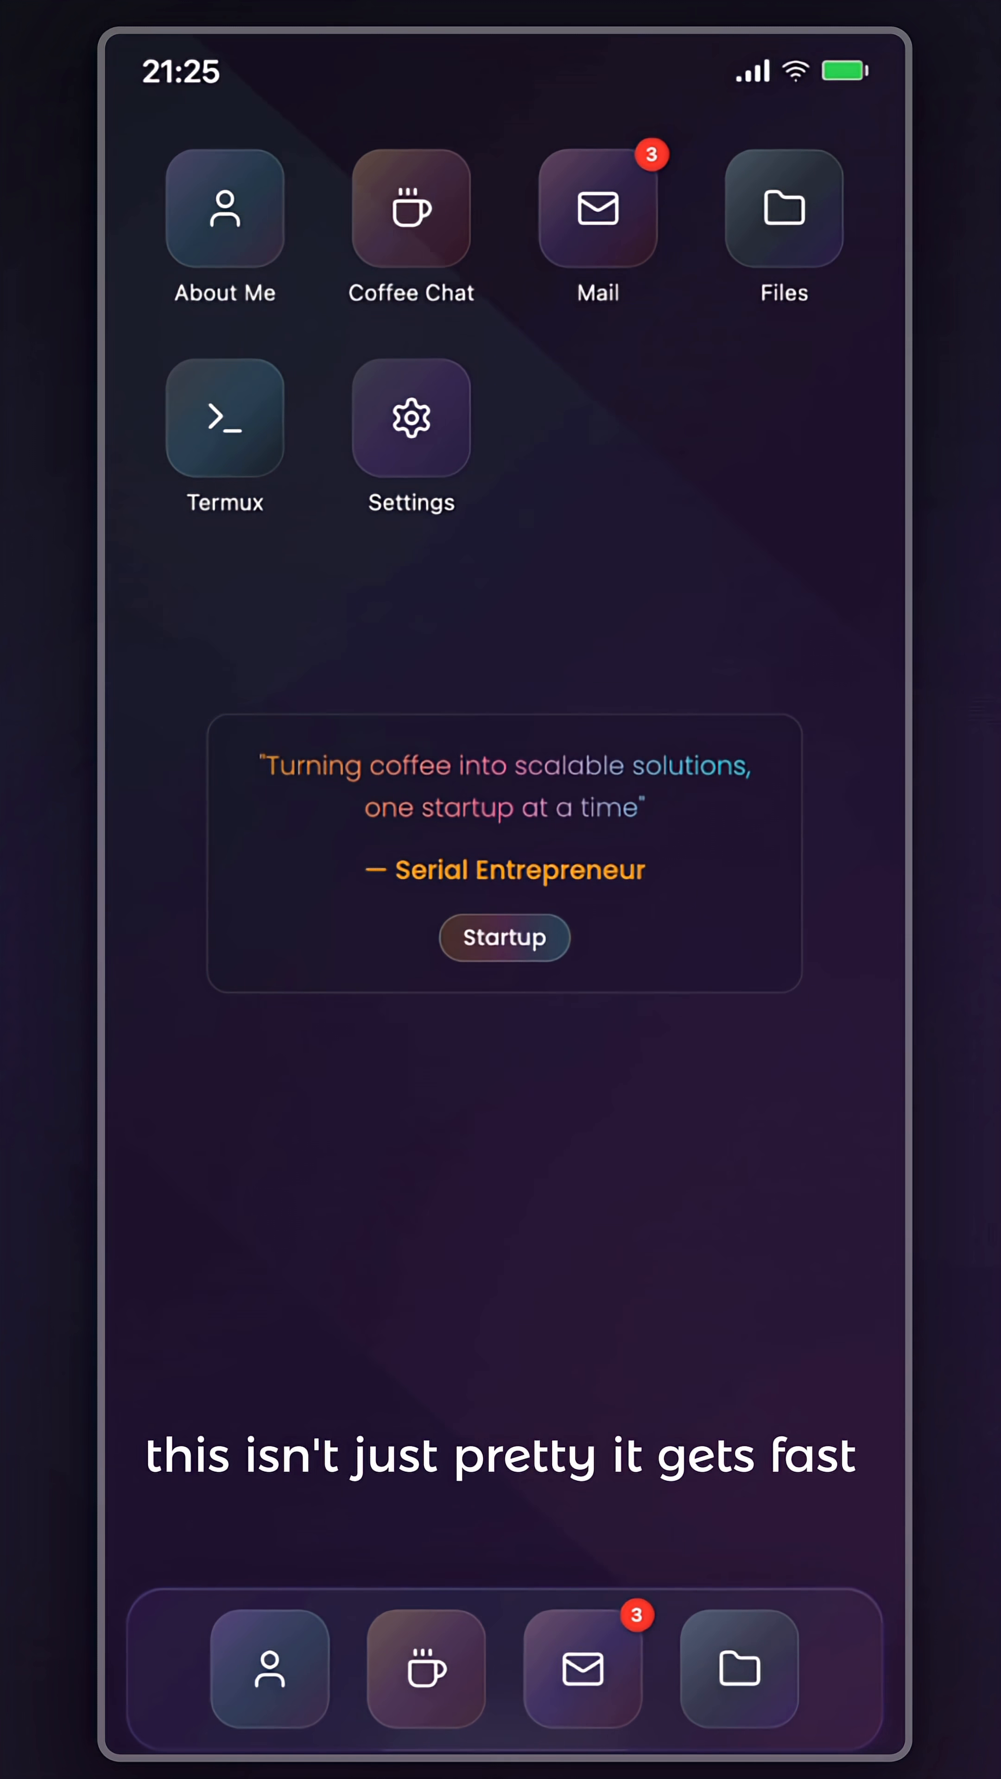
click(224, 416)
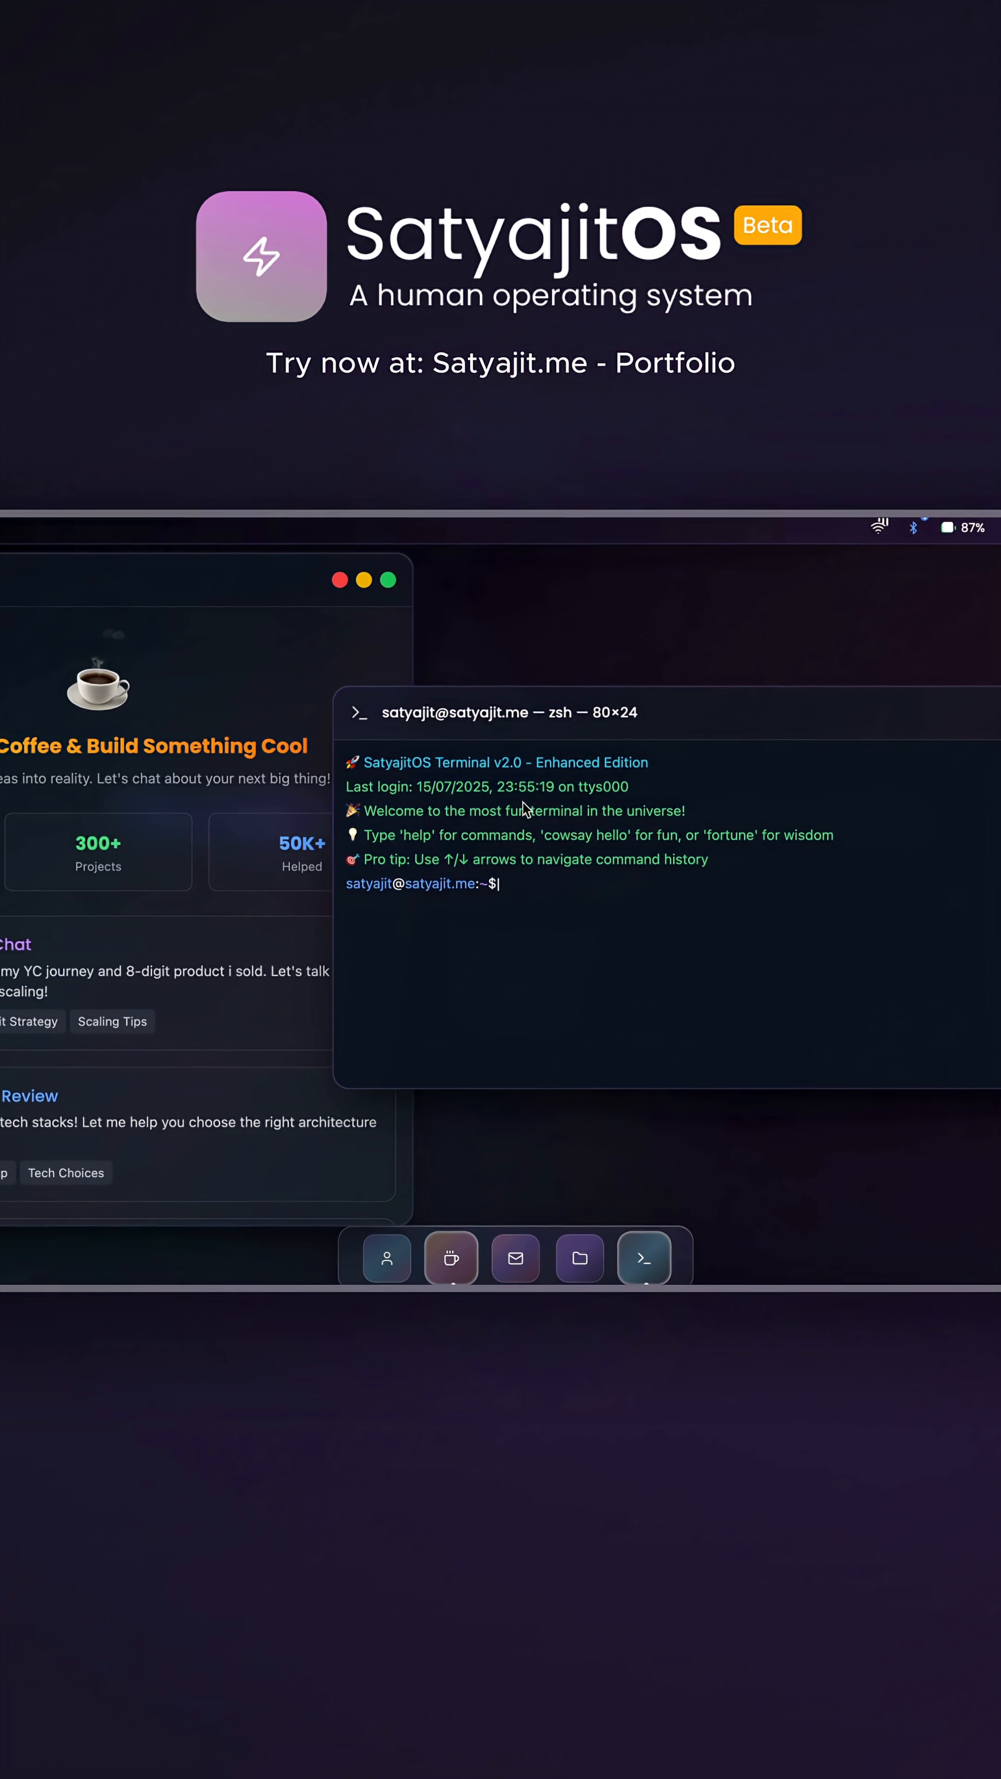